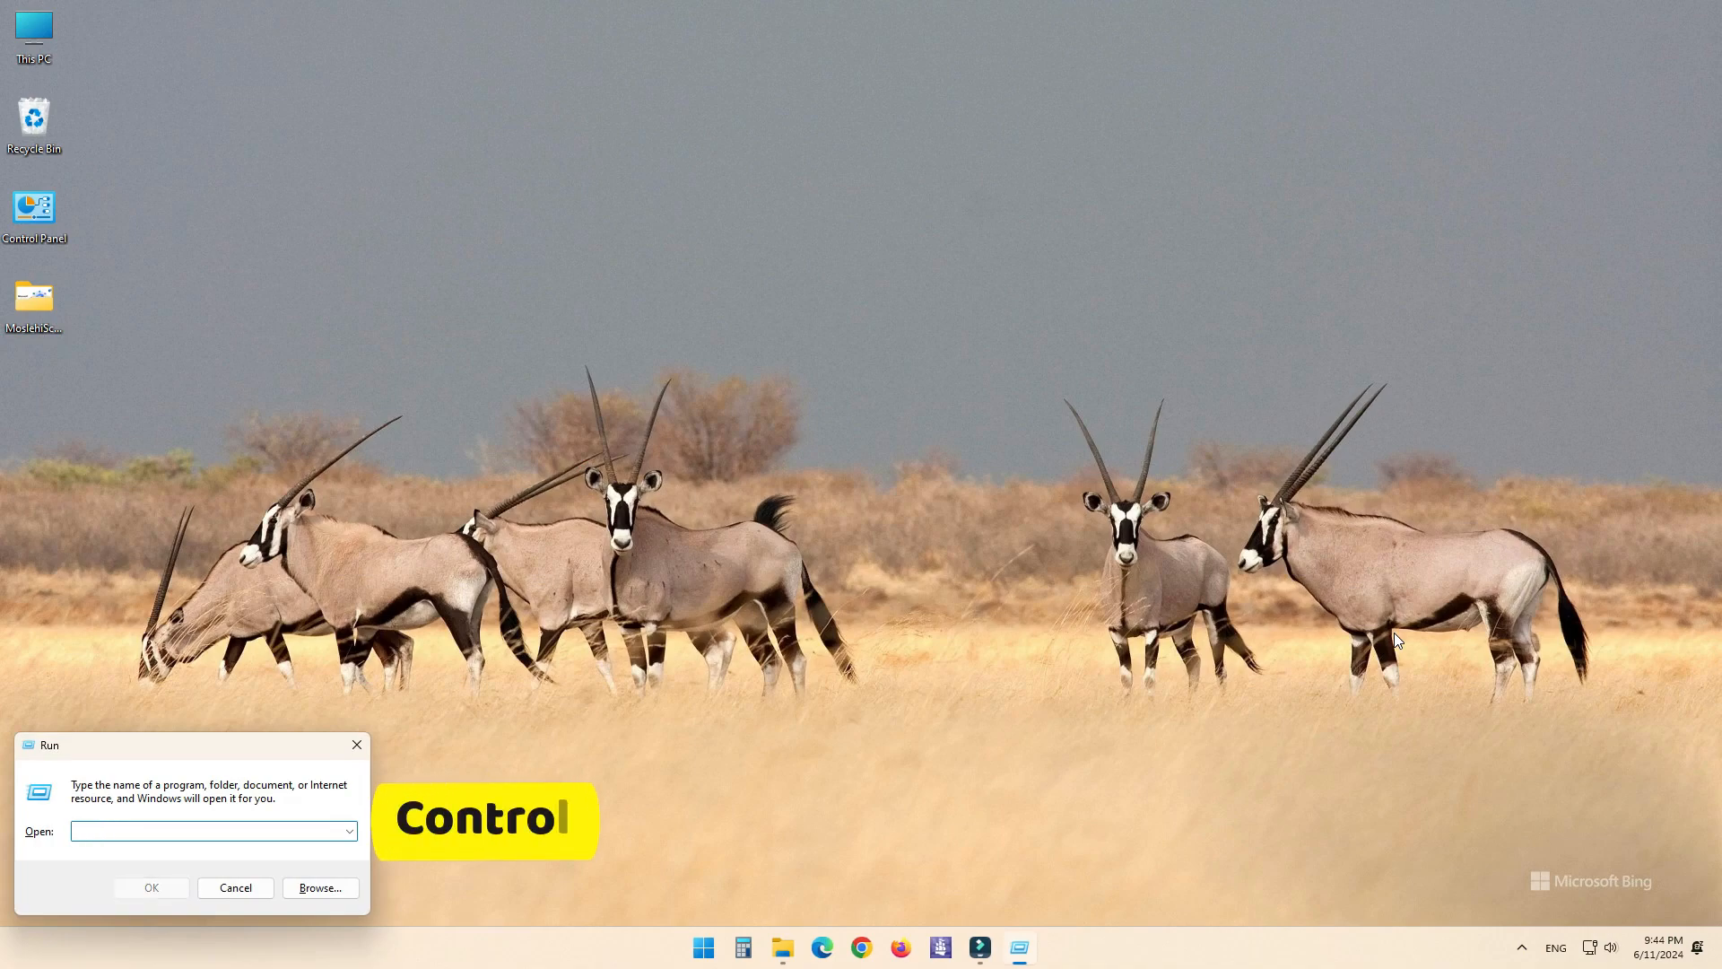
Step: Enter 'control' in the Run dialog's Open box
text(control)
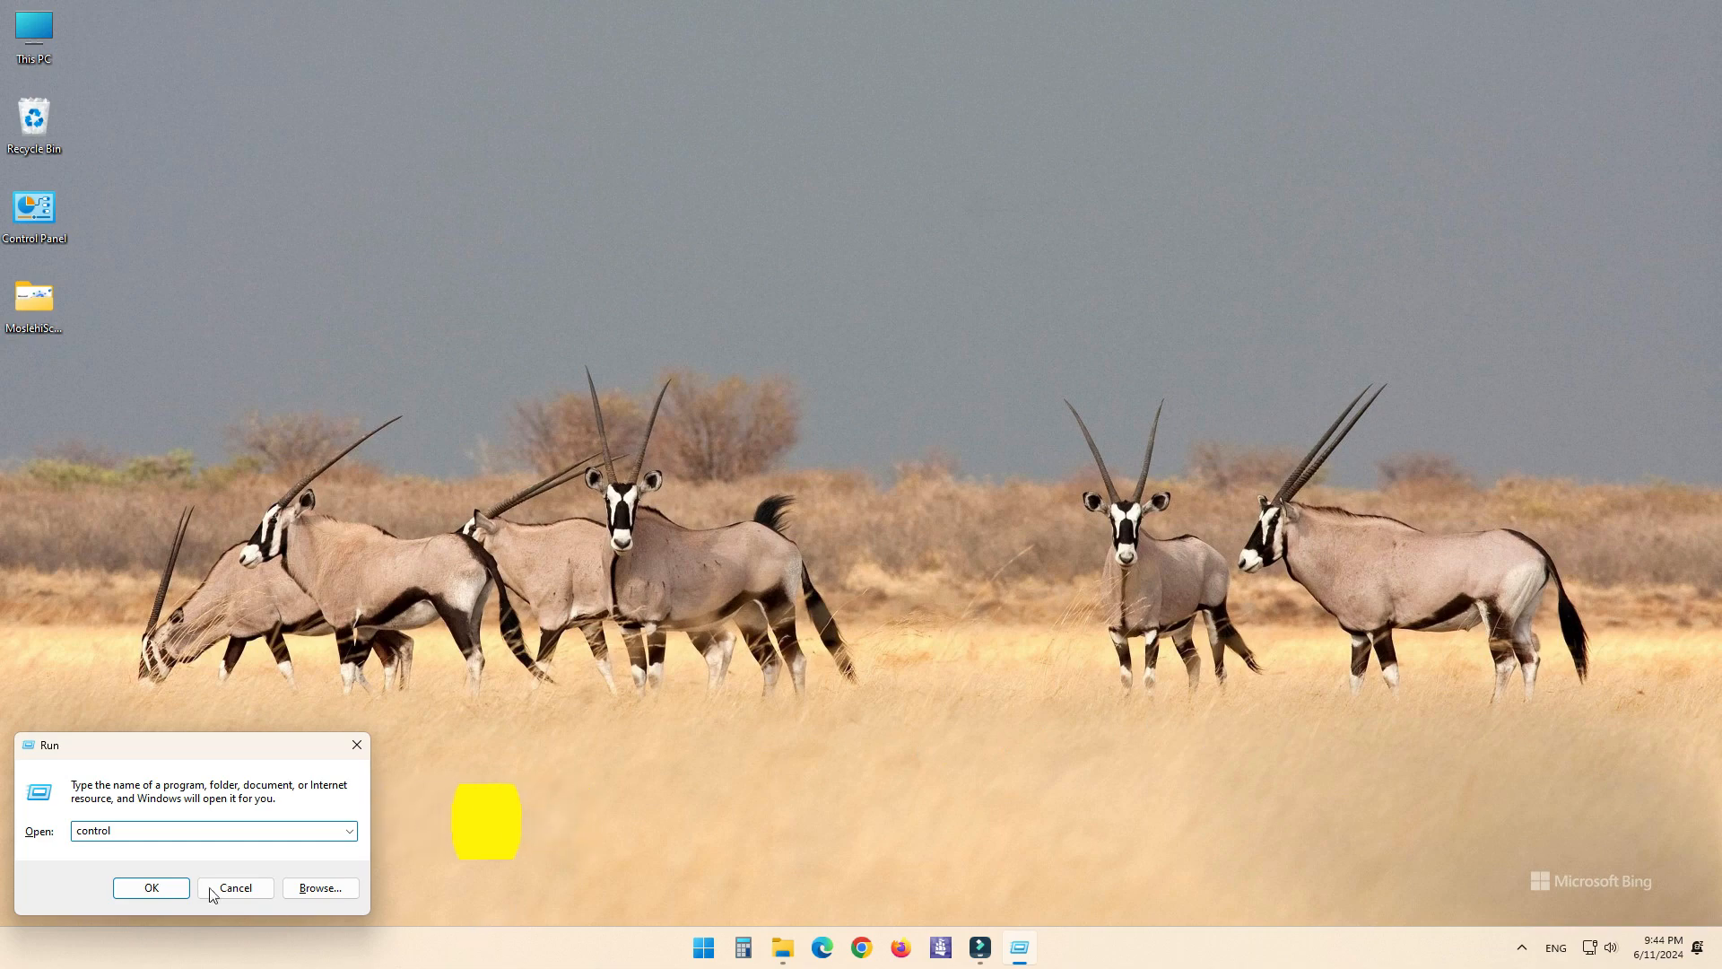
Step: Launch Control Panel, switch View by to Category then Large icons, and open Programs and Features
click(151, 887)
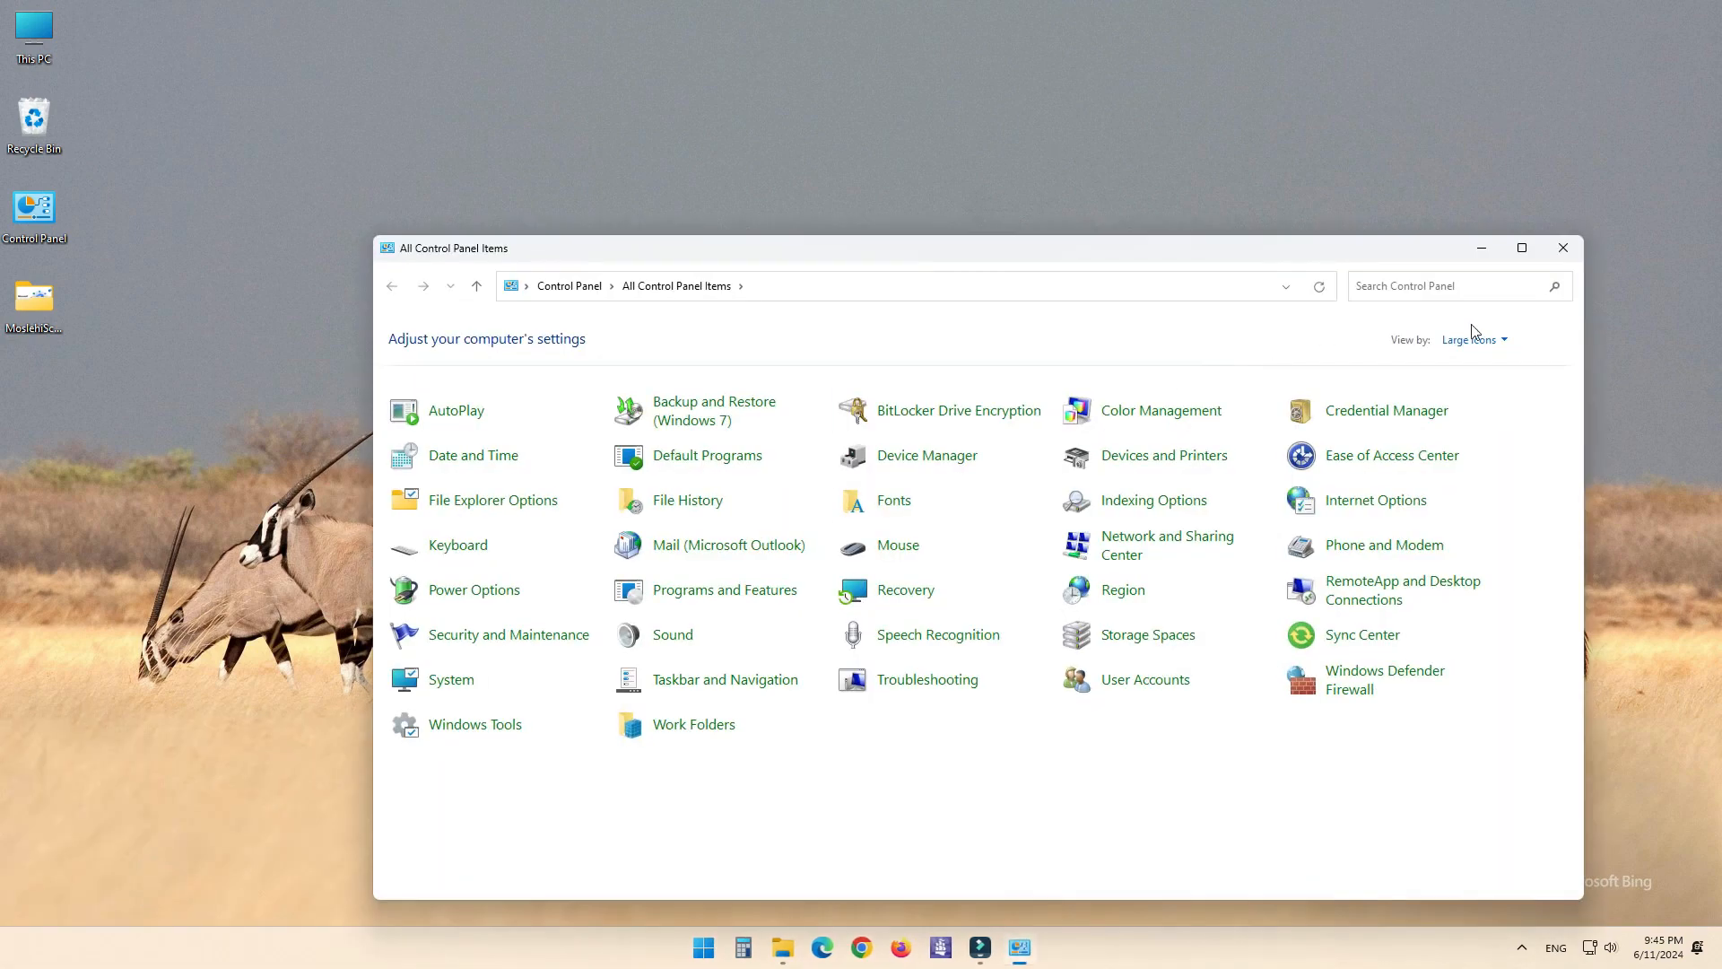
click(1473, 339)
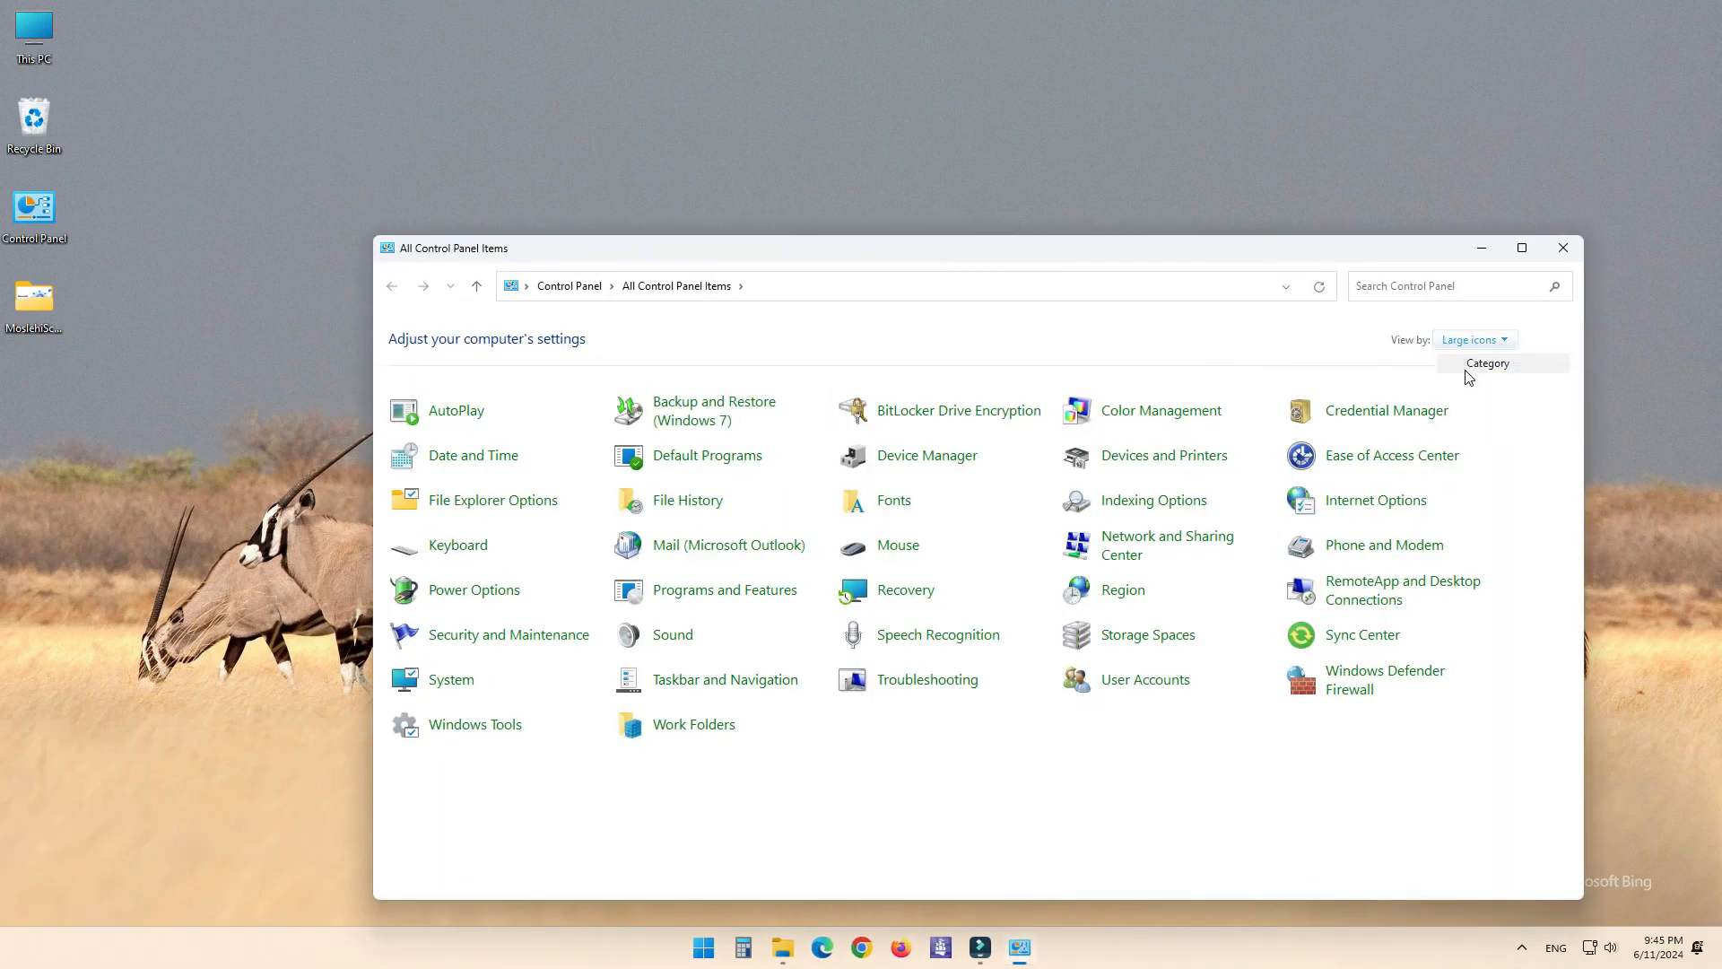
click(1488, 363)
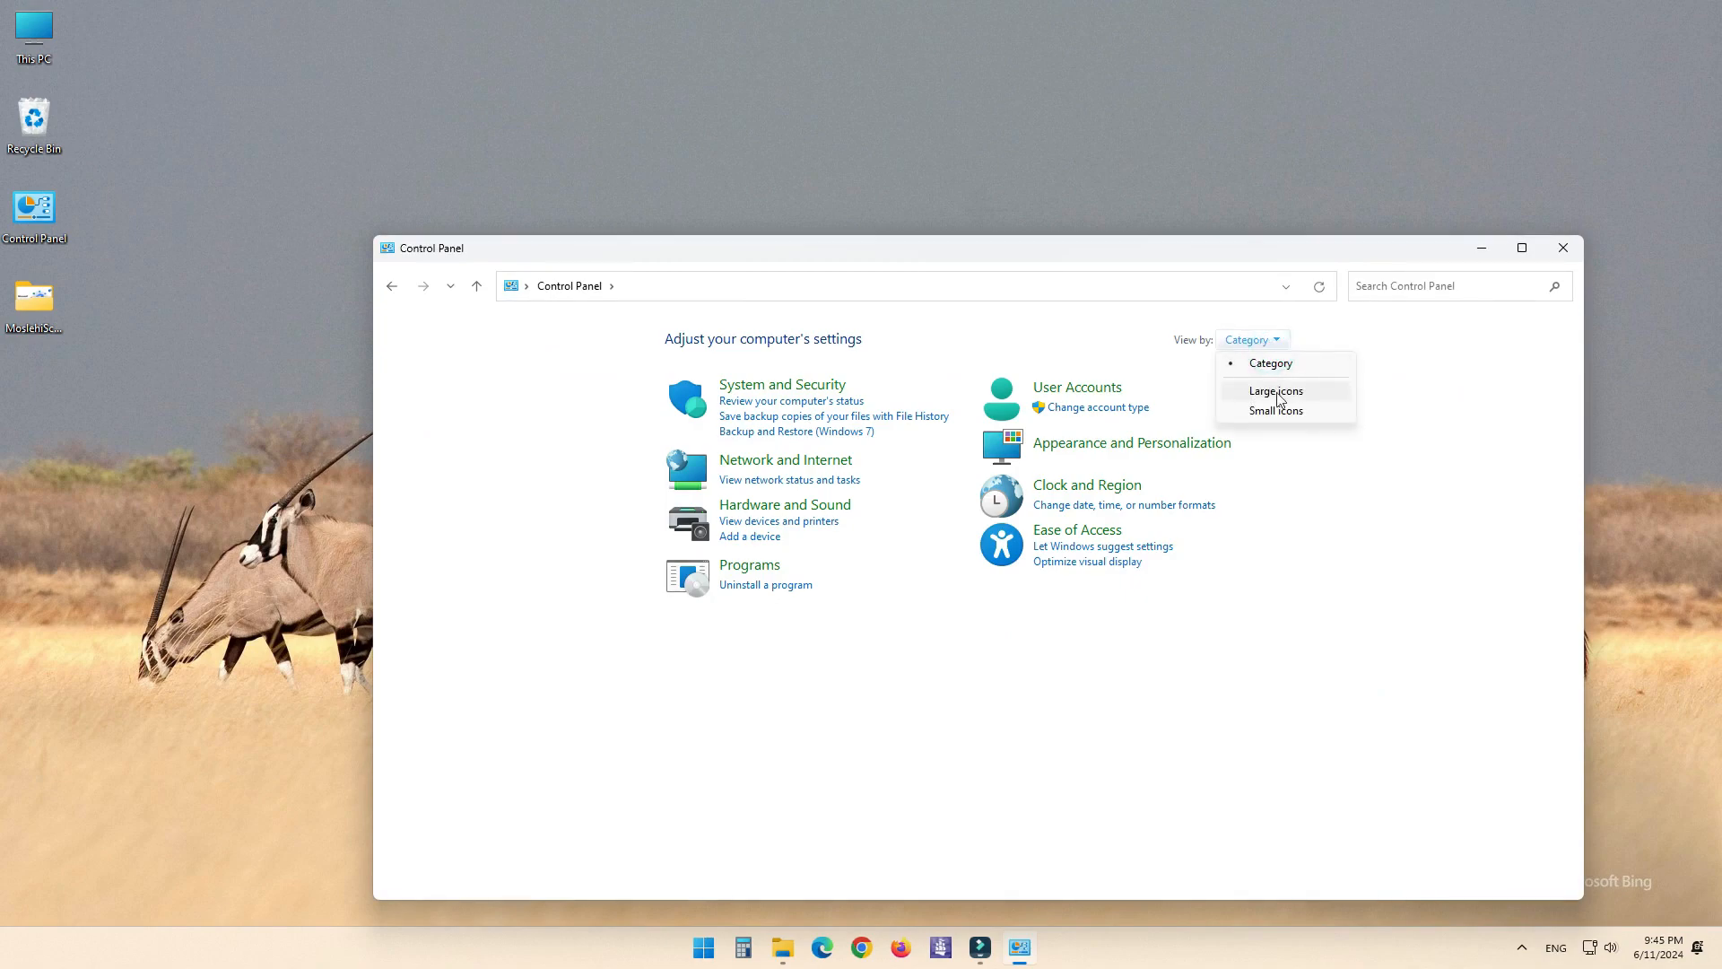
click(1276, 391)
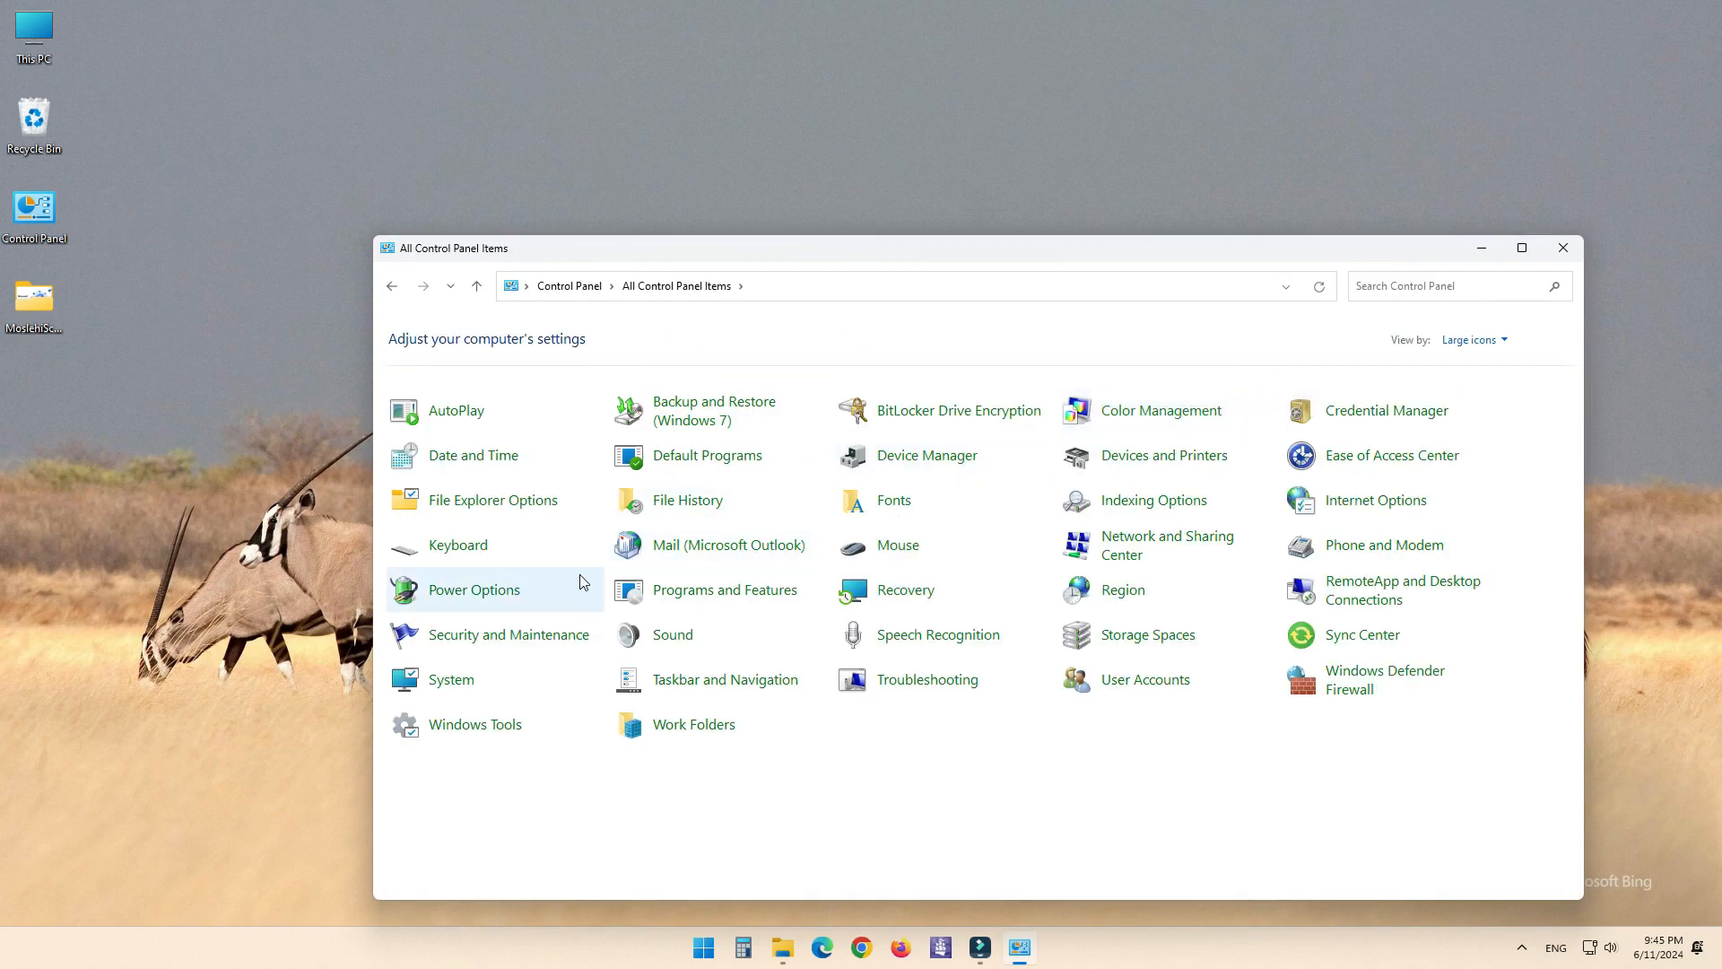
mouse_move(753, 598)
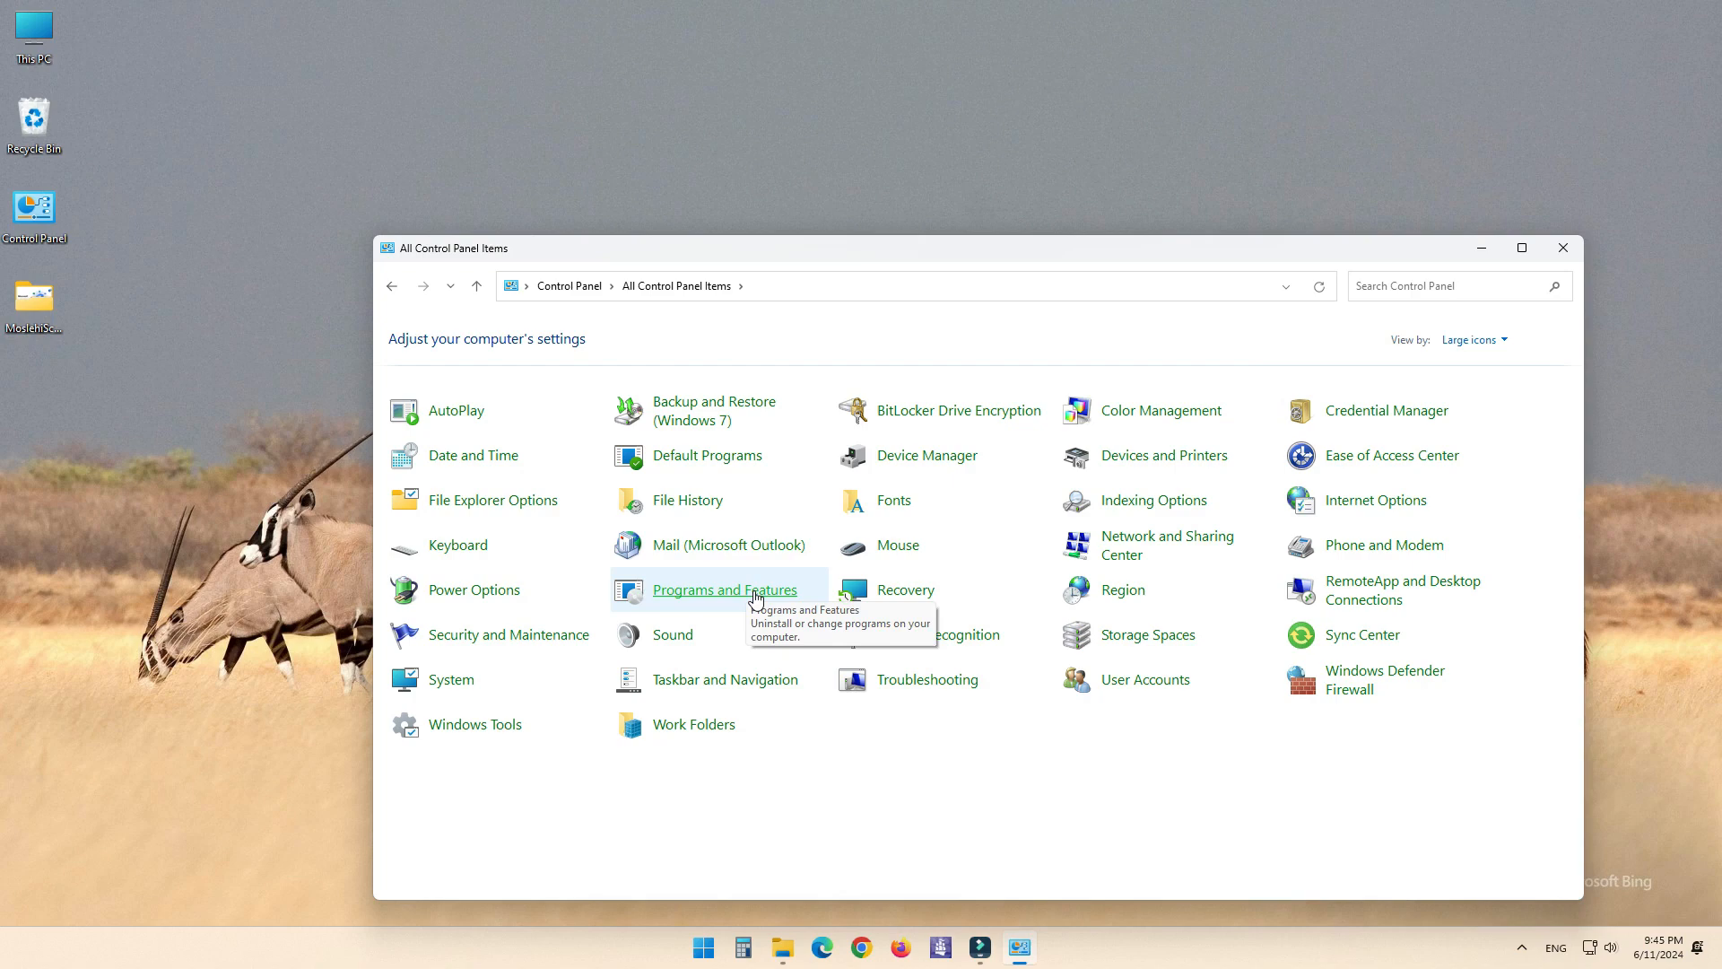
click(724, 590)
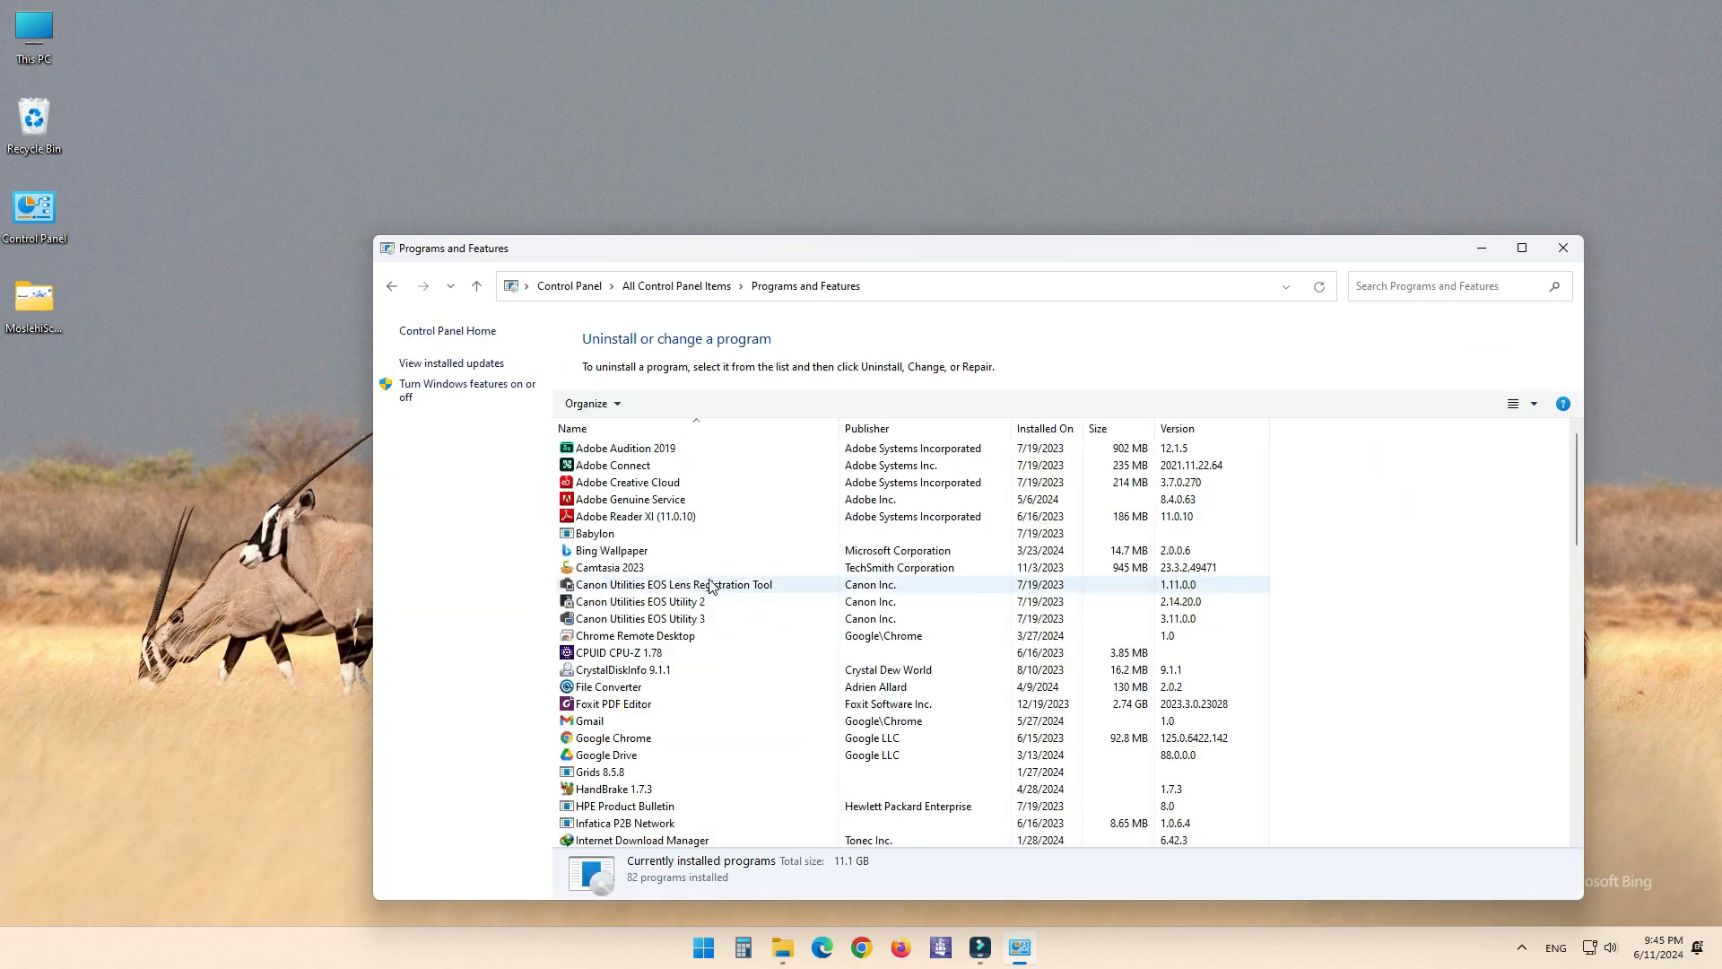
mouse_move(477, 392)
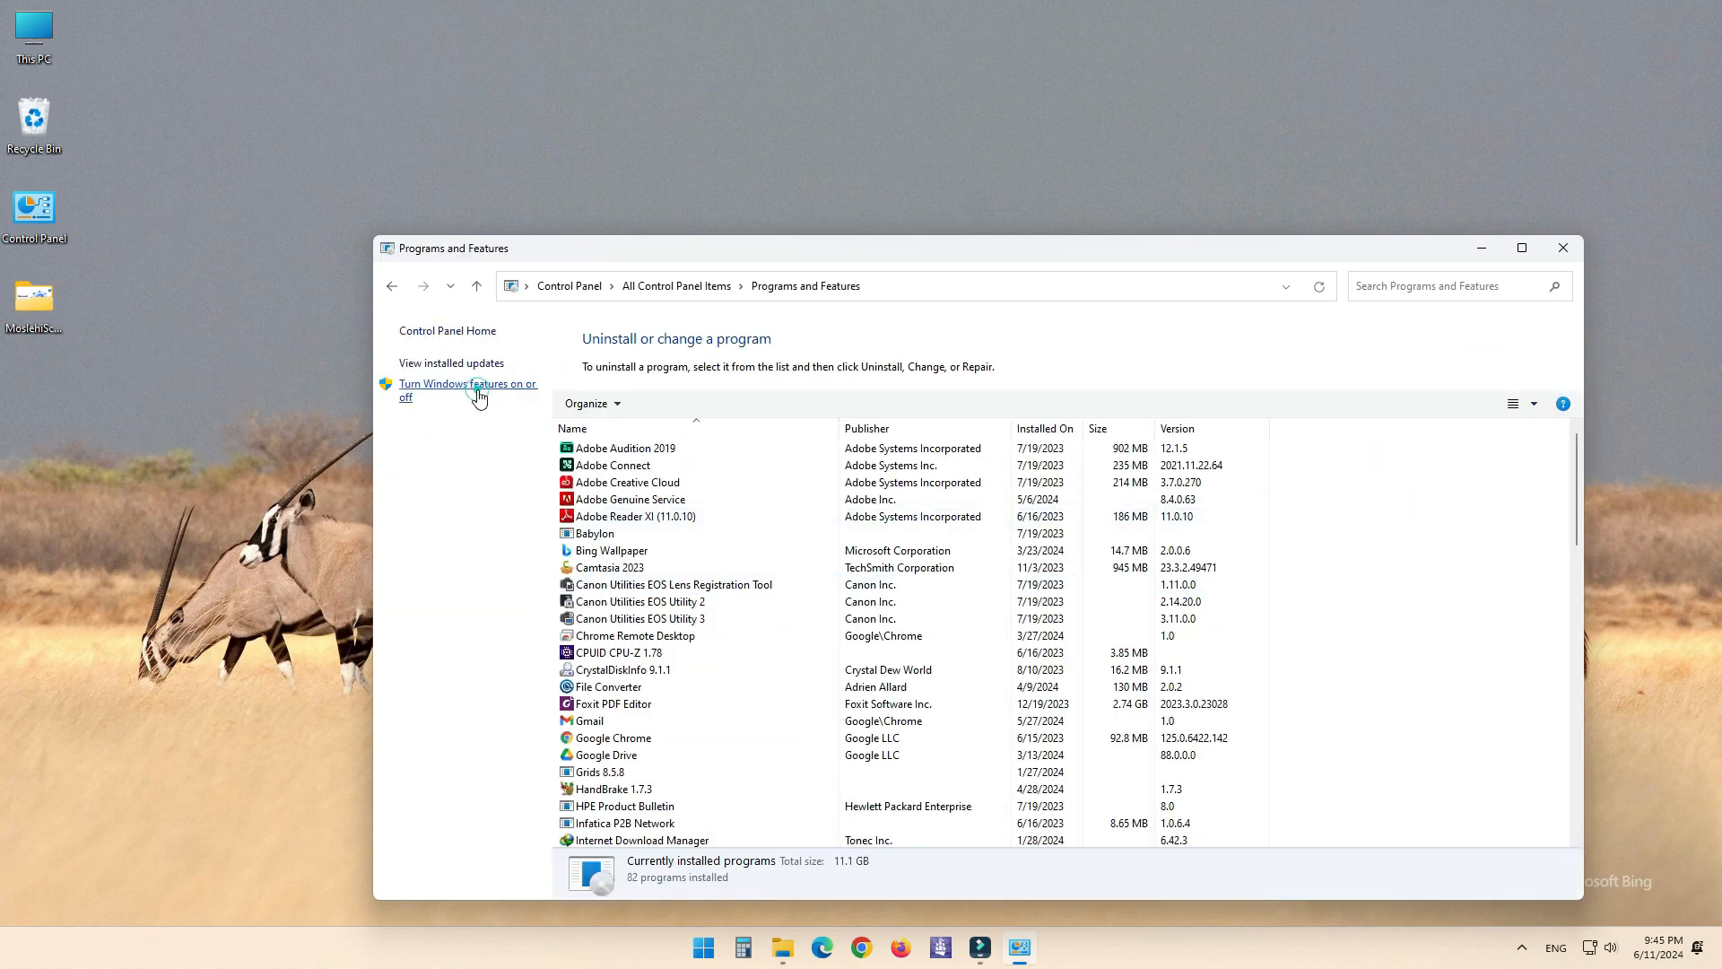
Step: Open 'Turn Windows features on or off' and check Hyper-V with all its subitems
click(467, 390)
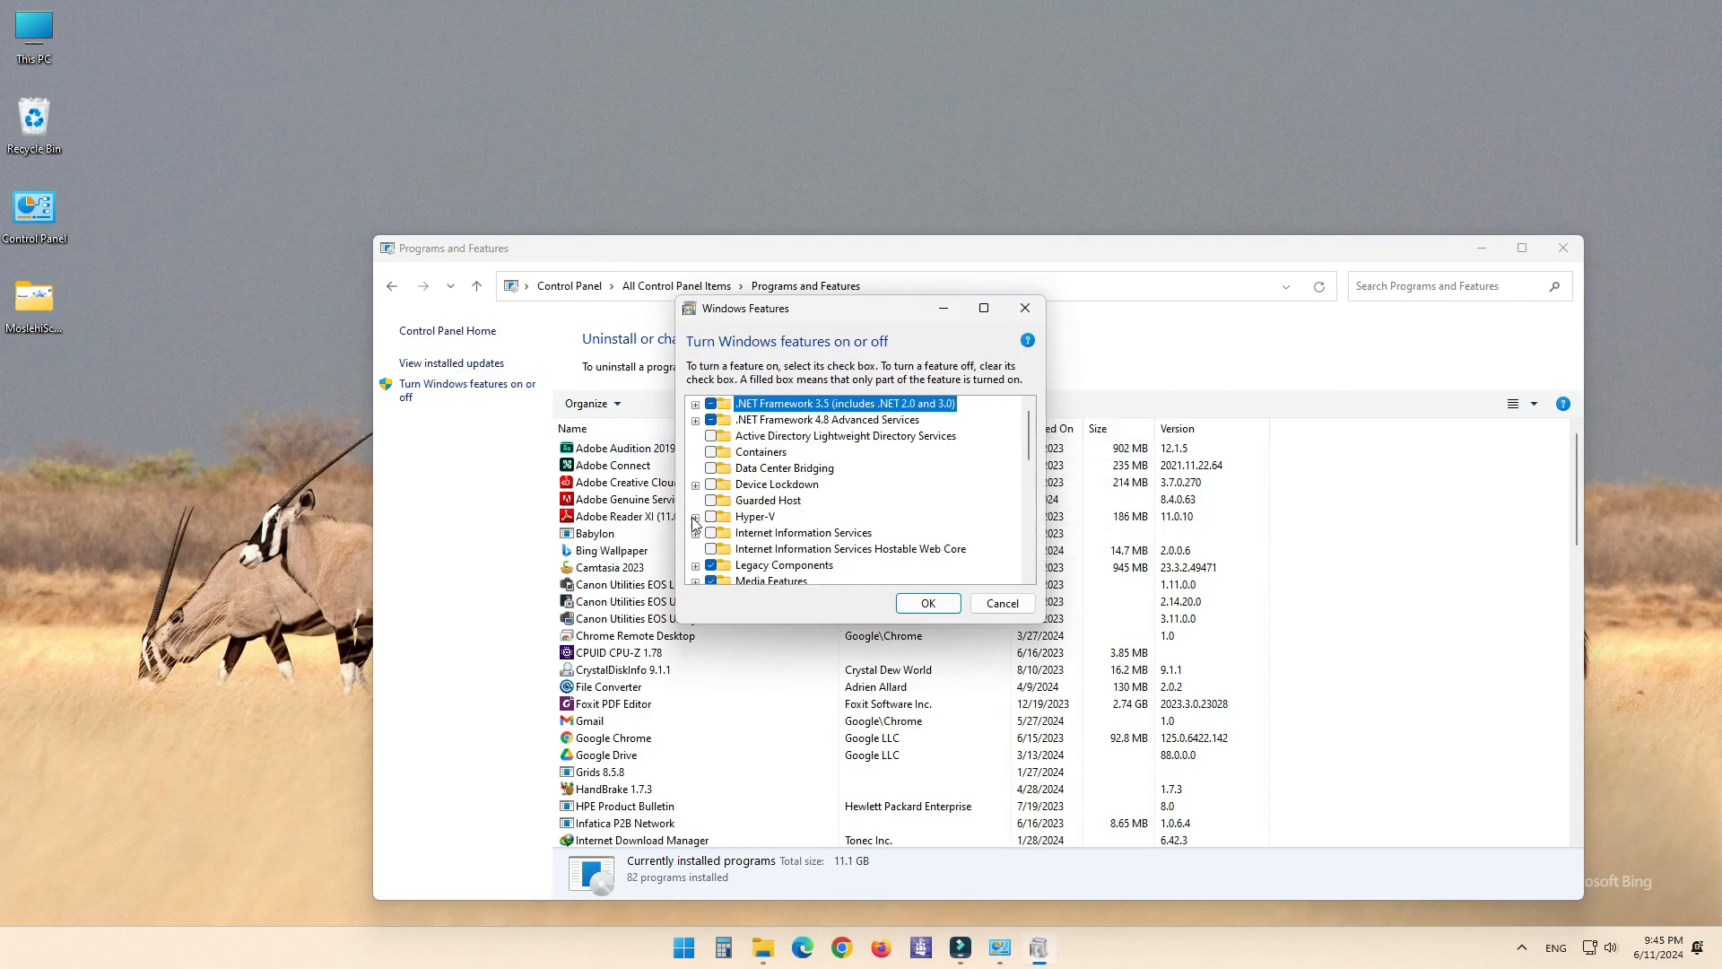
click(712, 515)
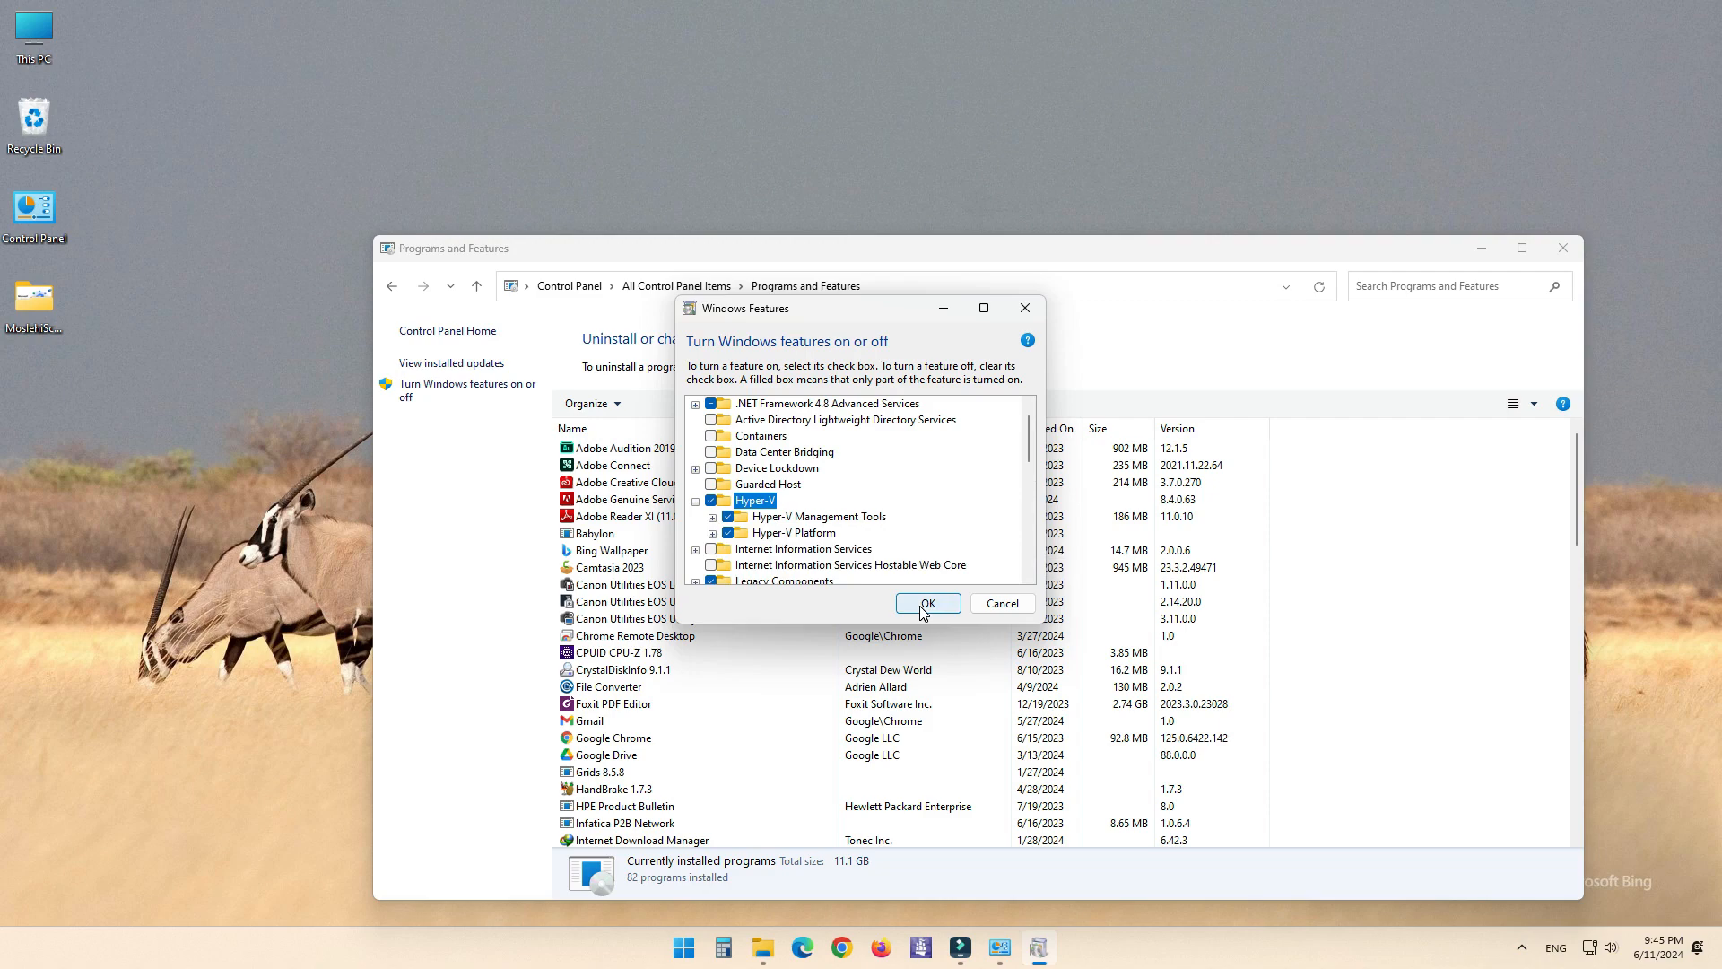
Step: Confirm the Hyper-V feature changes and wait for installation to complete
click(928, 602)
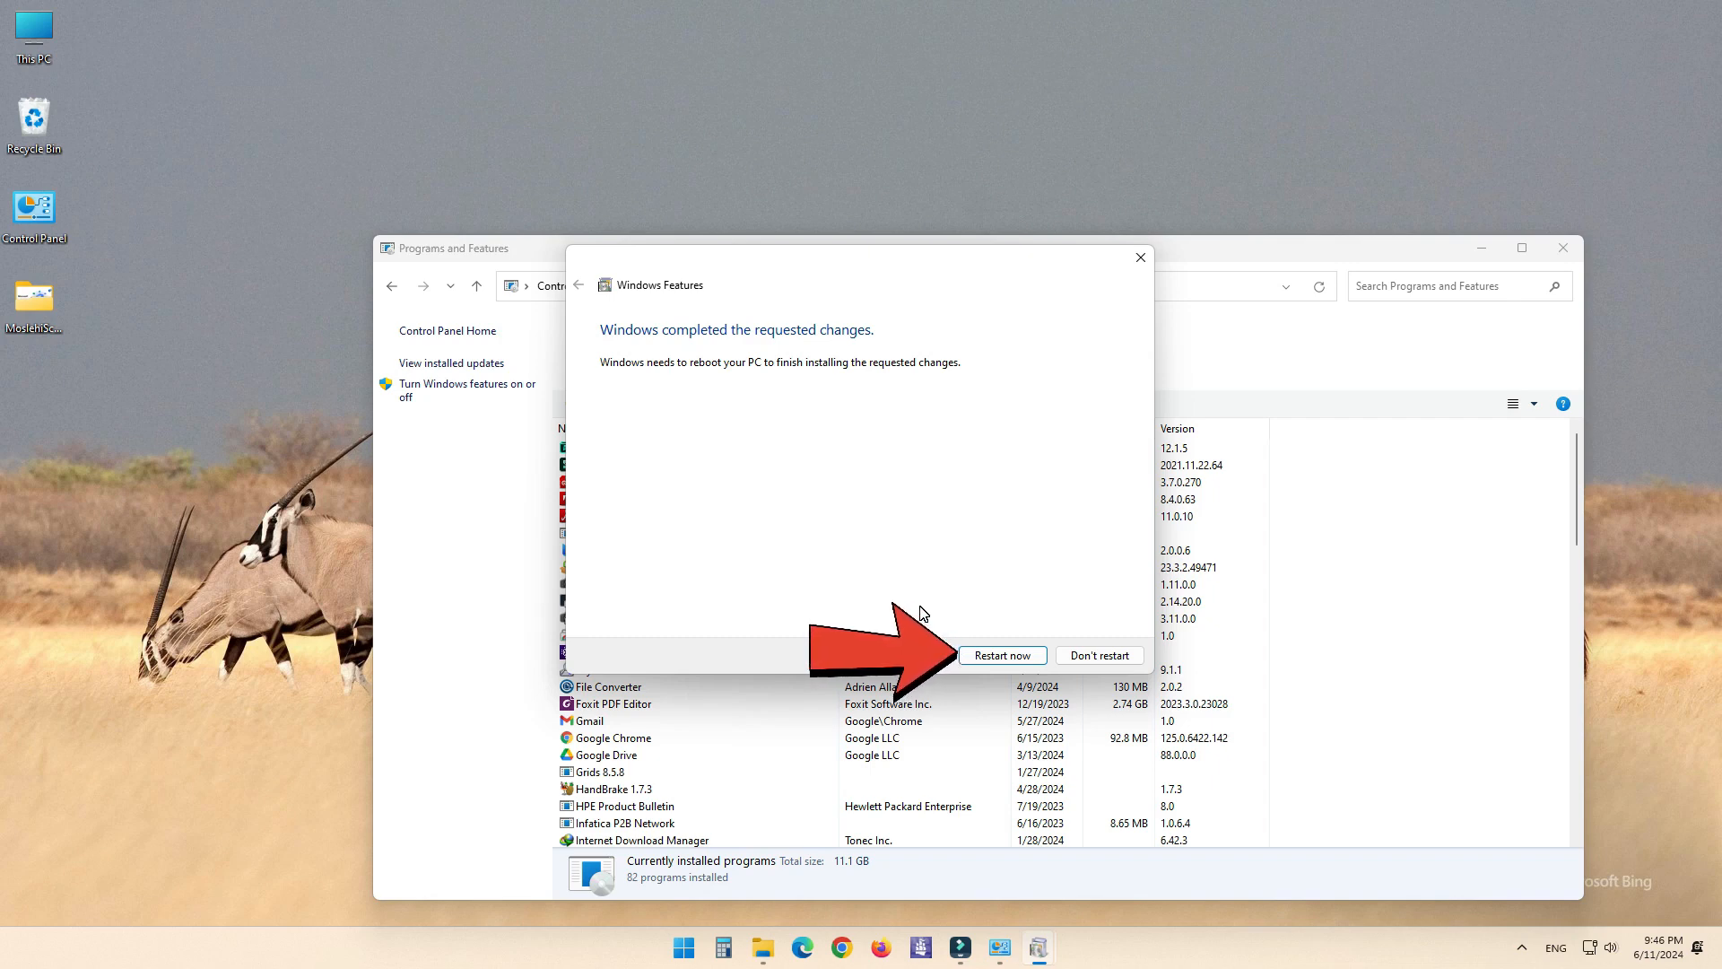
Step: Choose 'Restart now' and wait for Windows to reboot to the desktop
click(1002, 655)
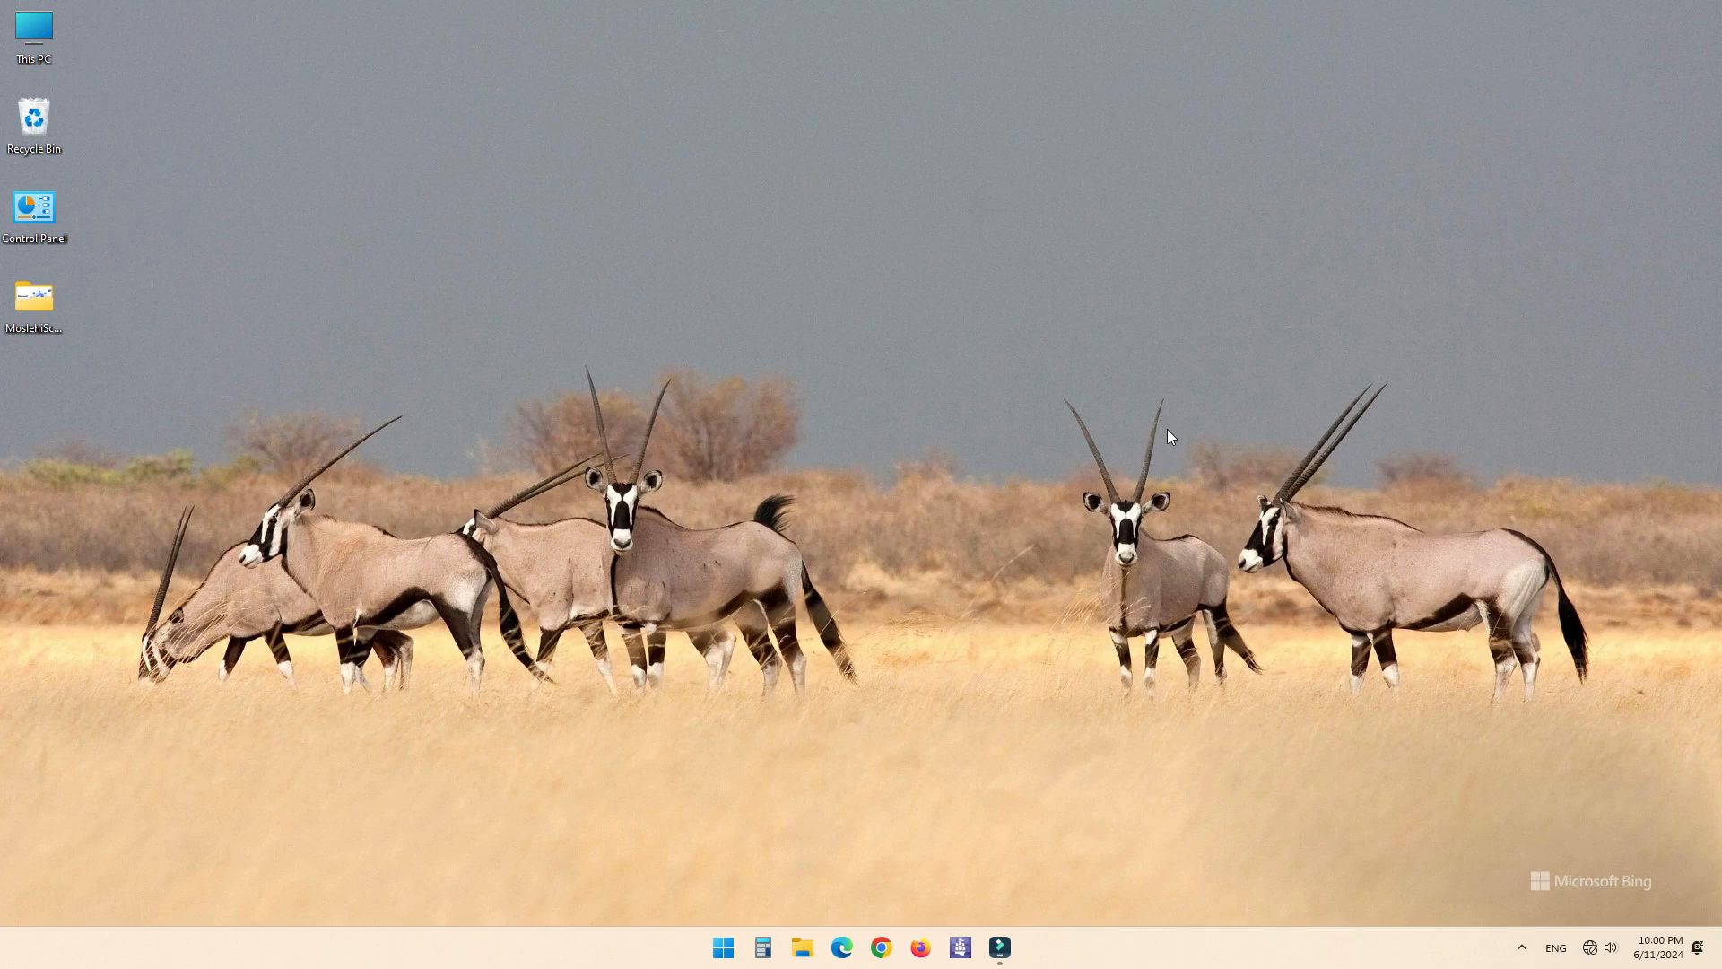
Step: Search Windows for 'Hyper-V Manager' and launch it from the results
key(Win+S)
text(h)
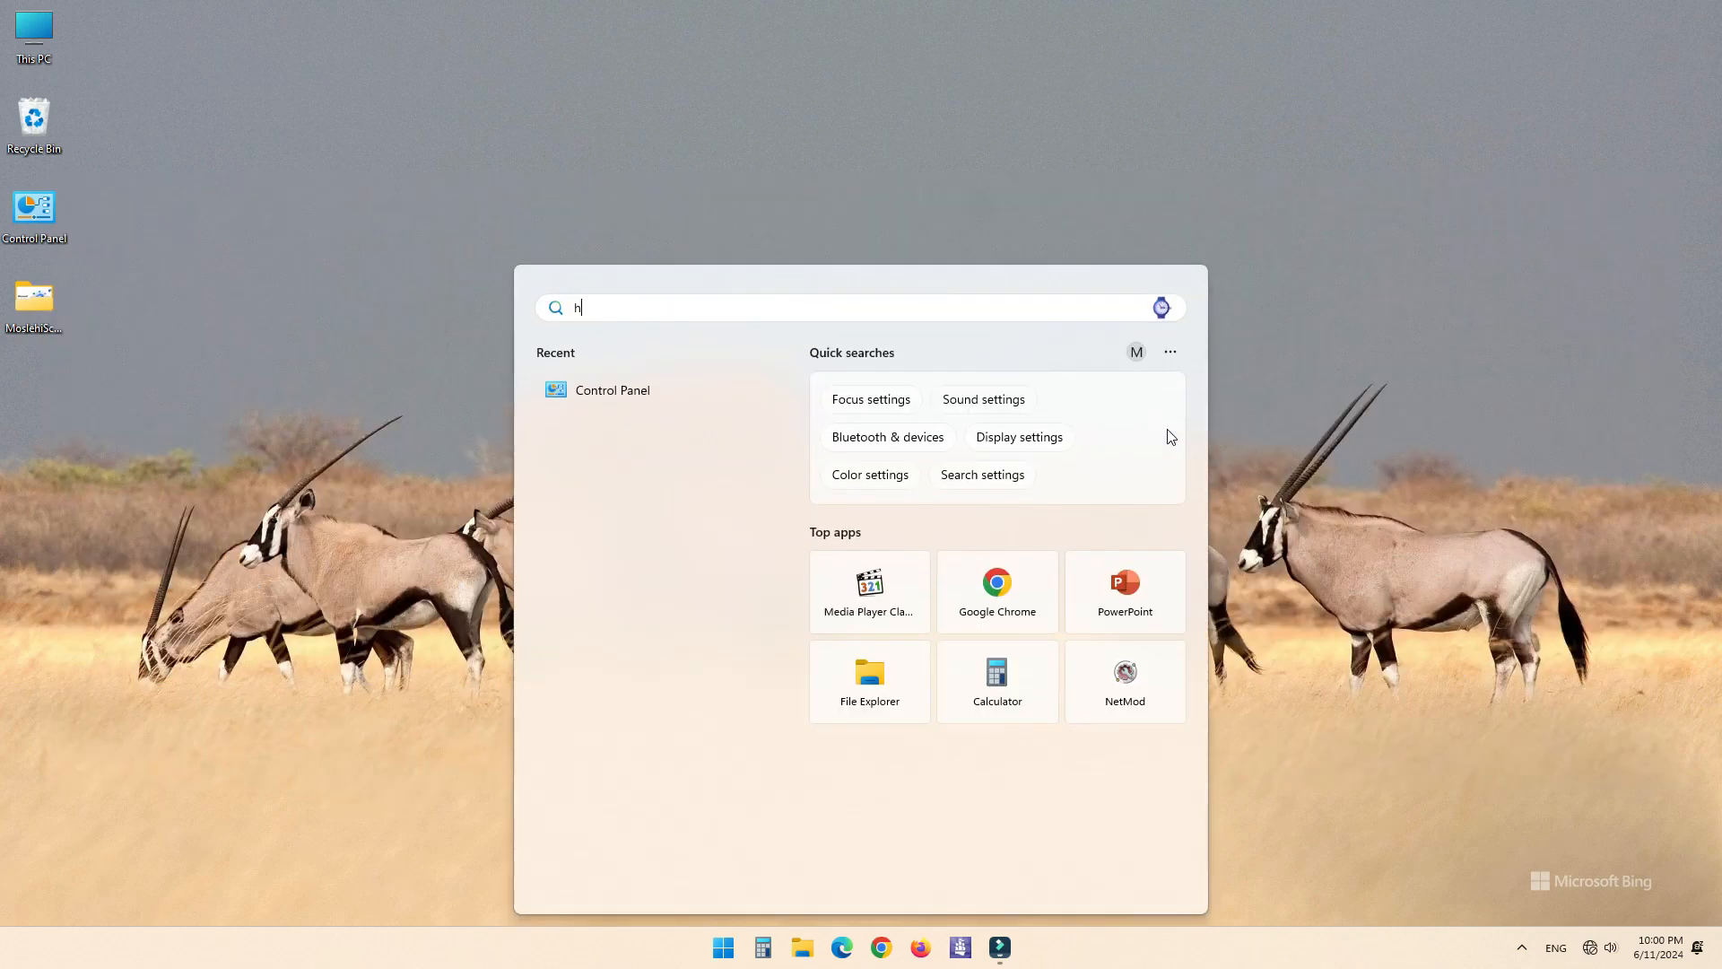
text(yper-V Manager)
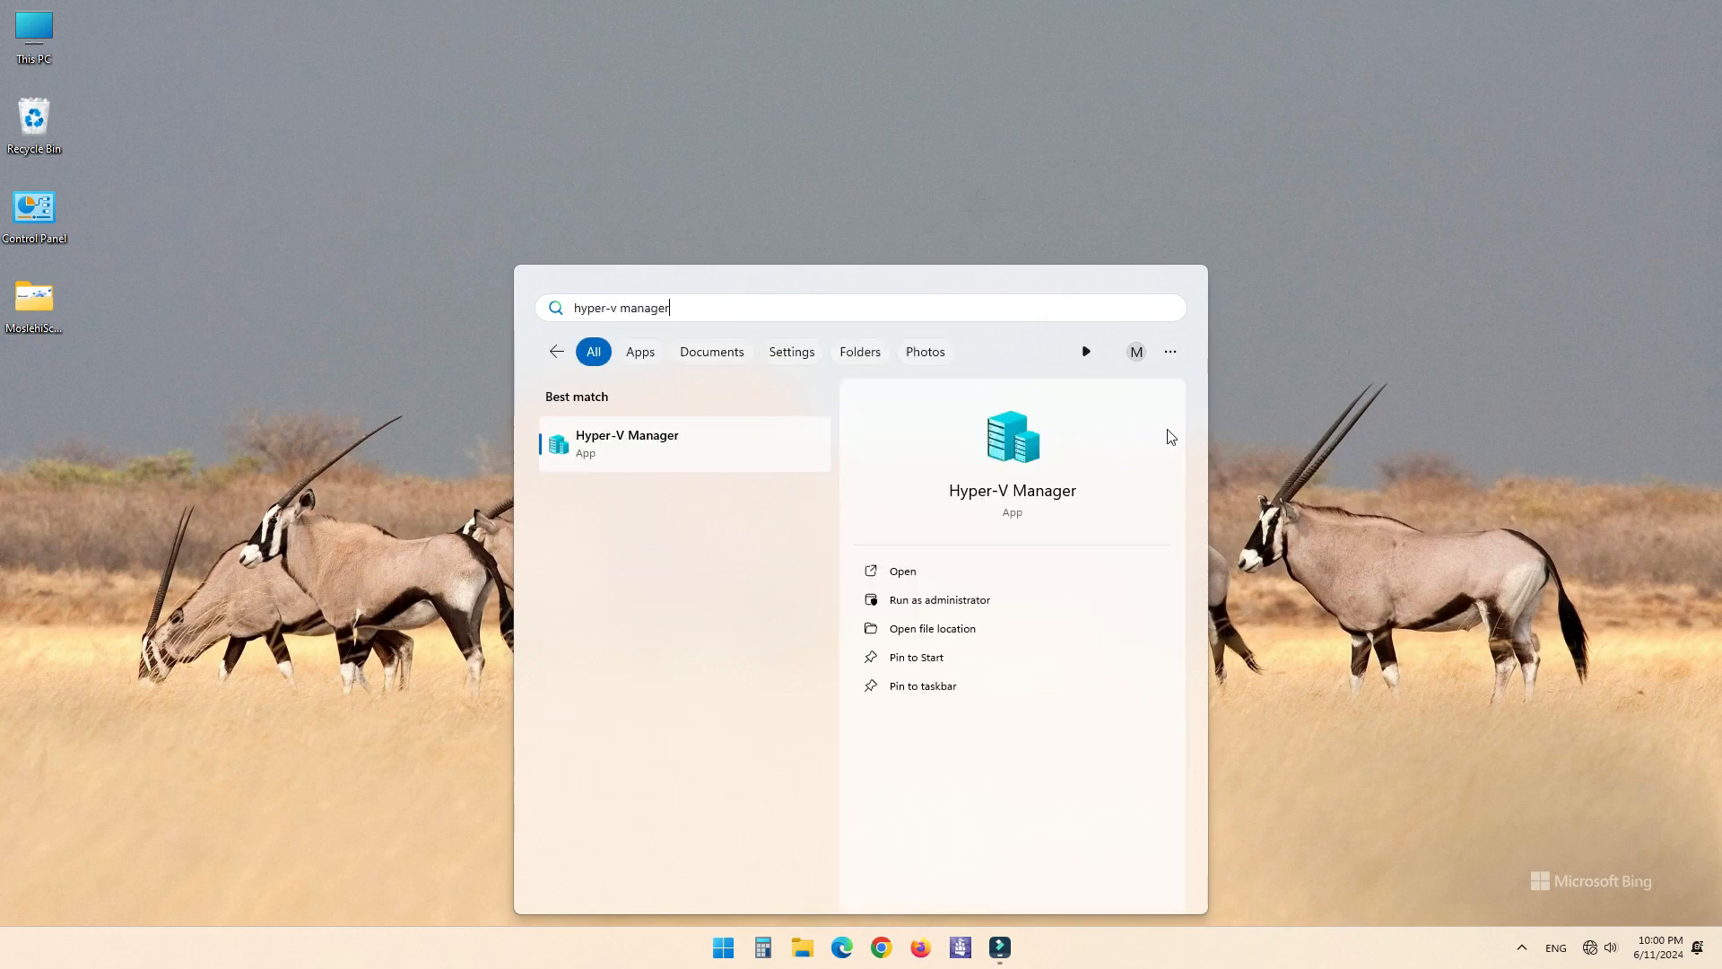
mouse_move(621, 450)
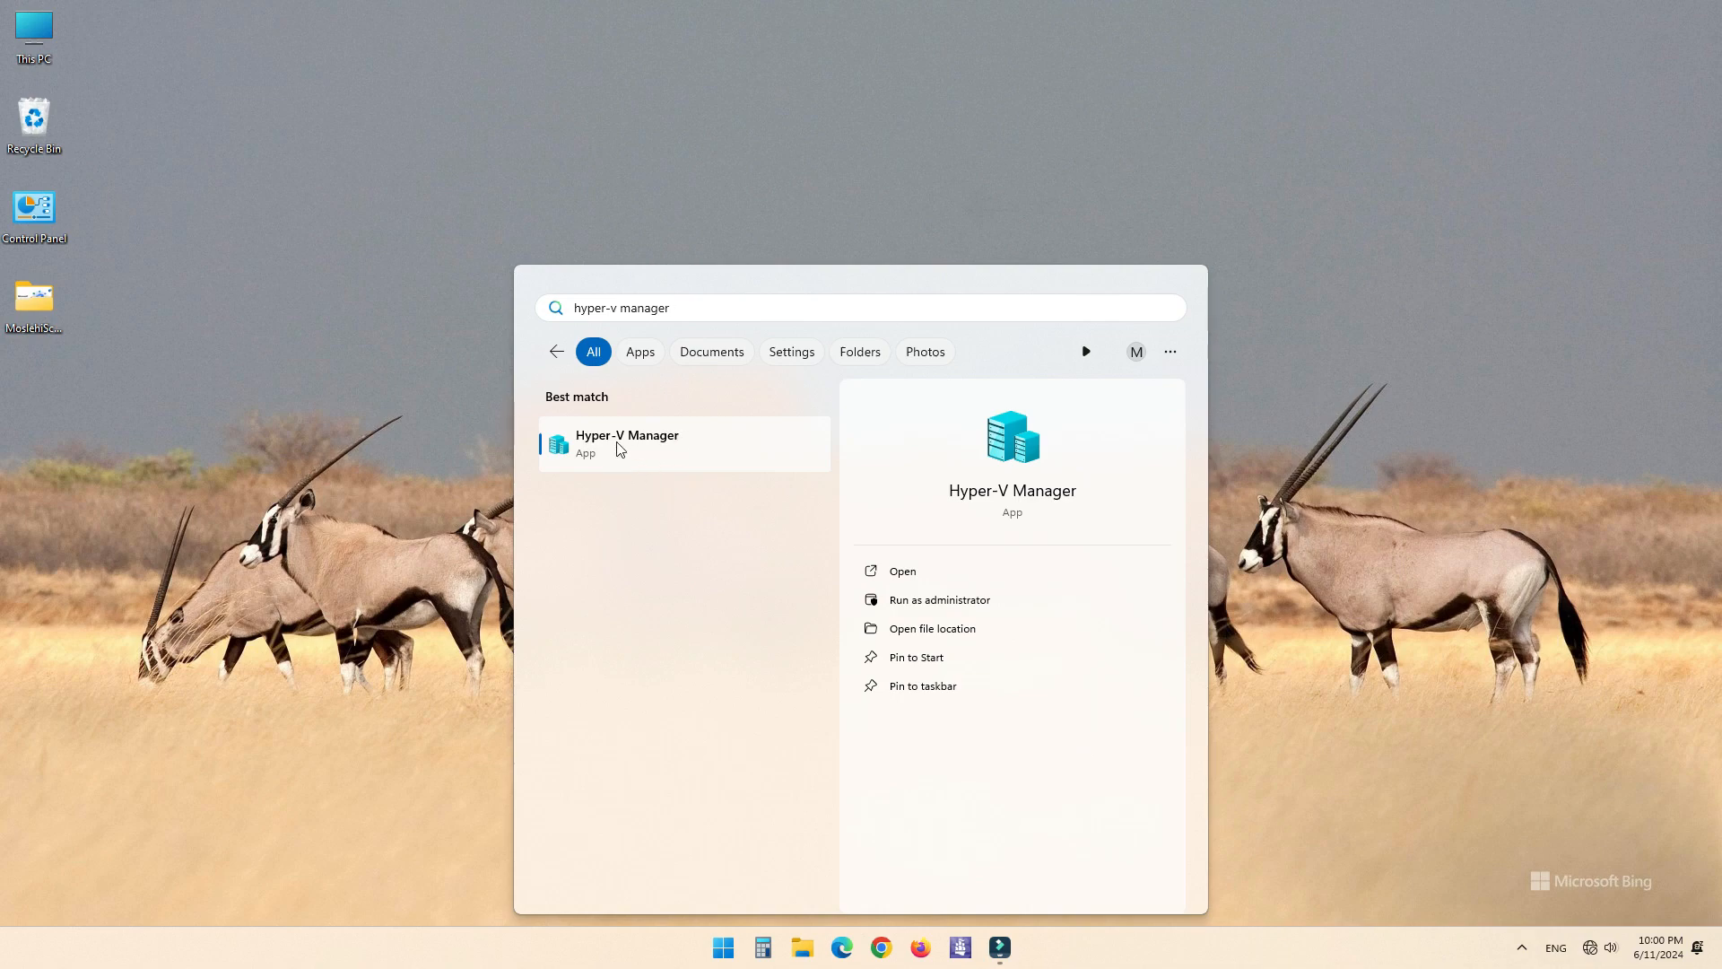
click(627, 444)
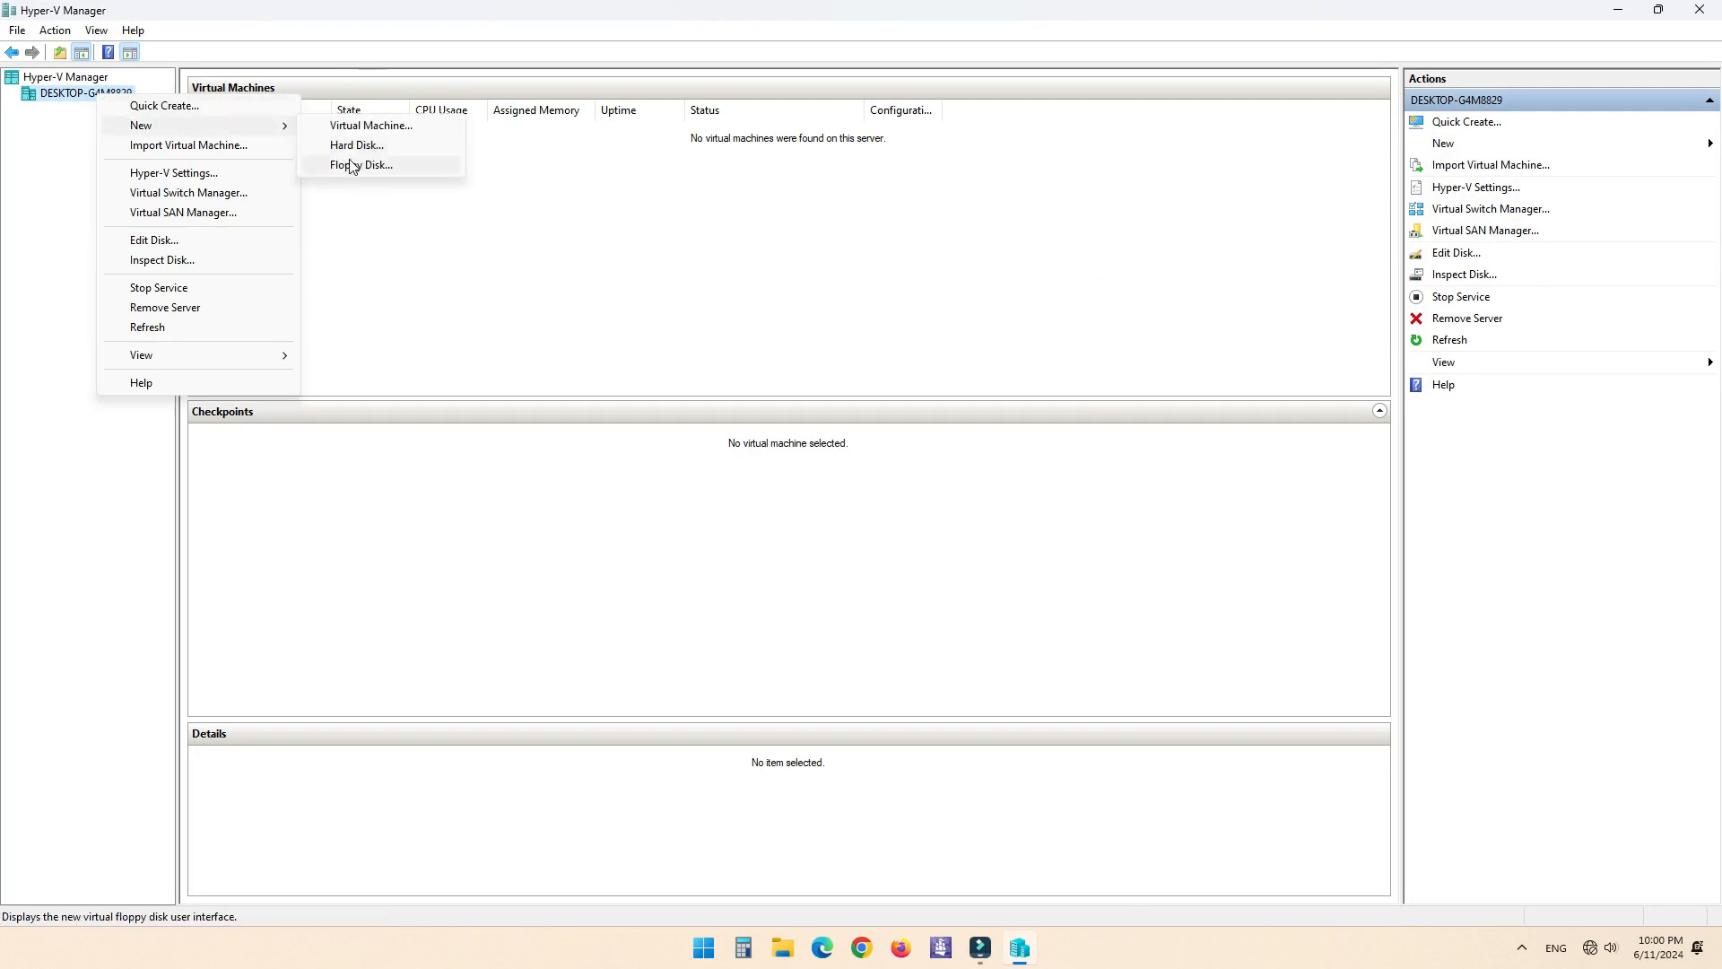
click(360, 164)
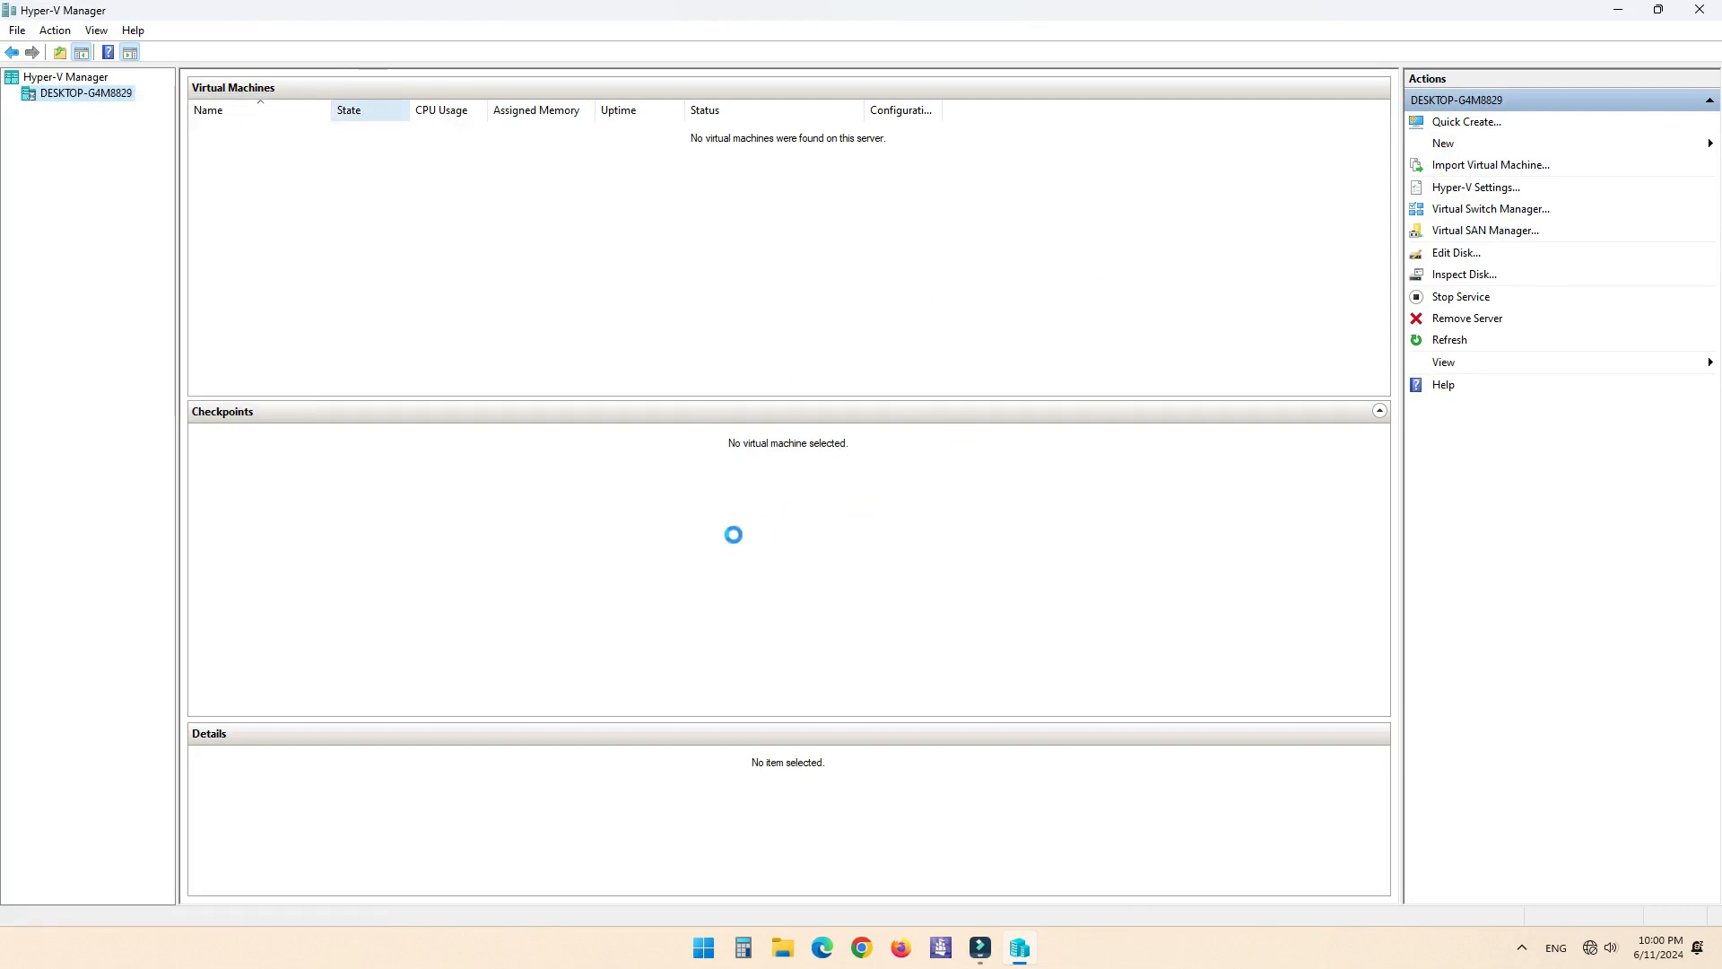
click(1442, 143)
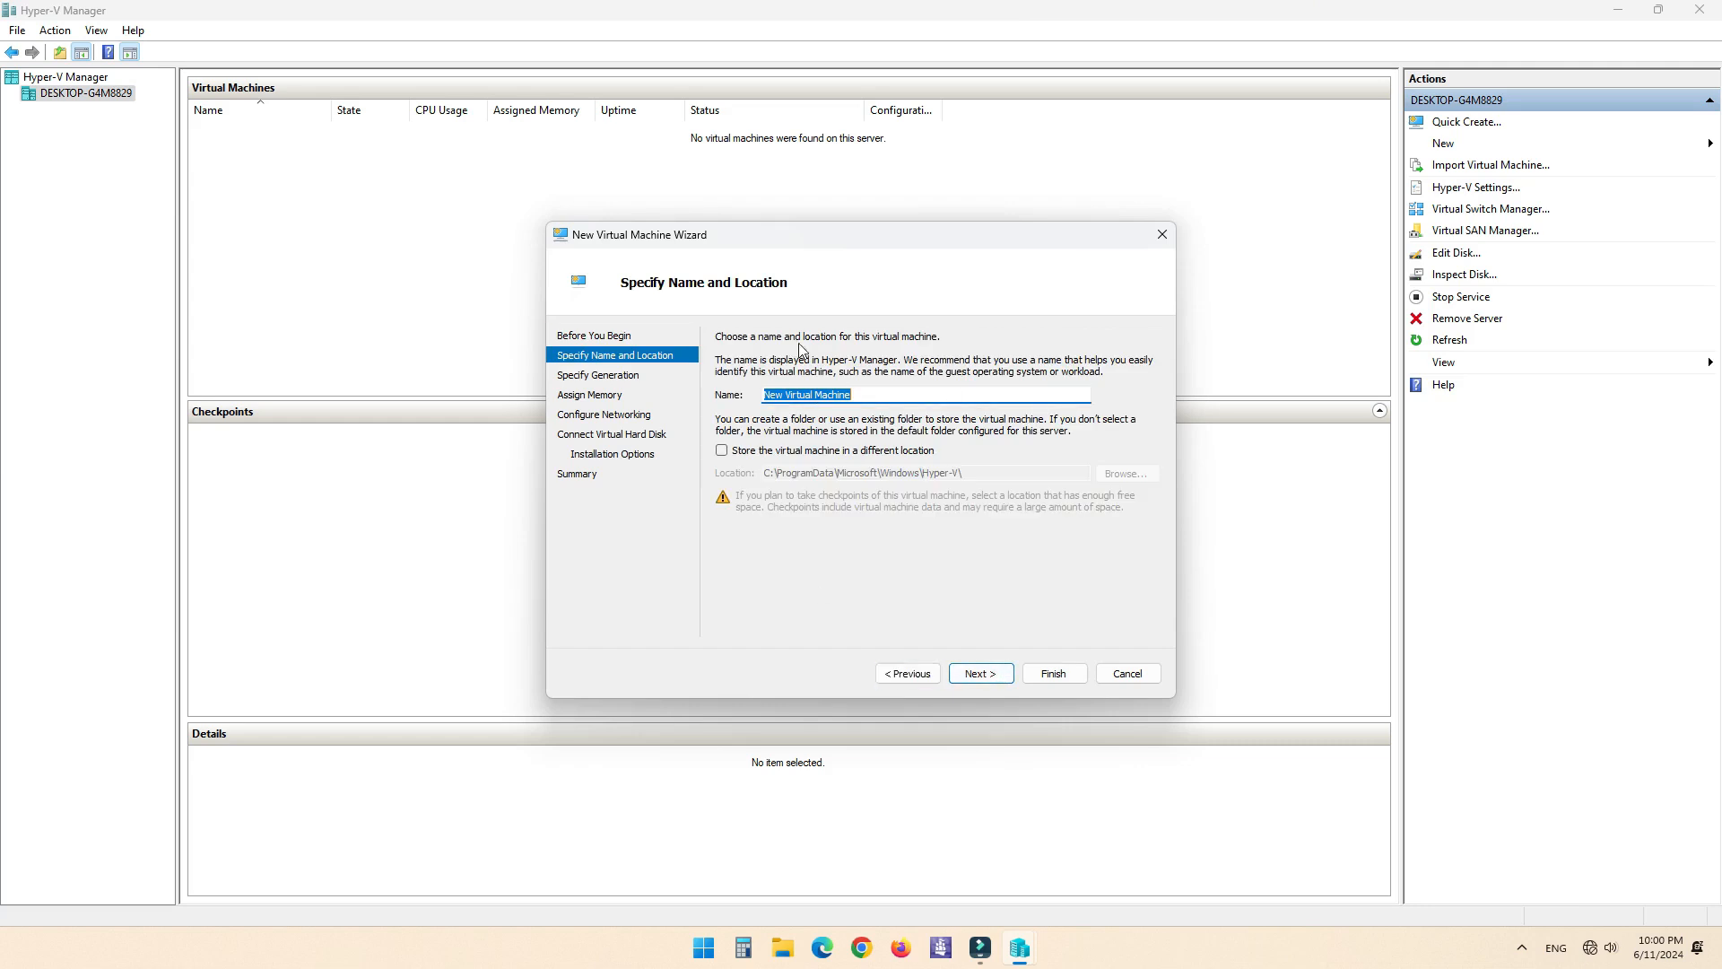
click(981, 672)
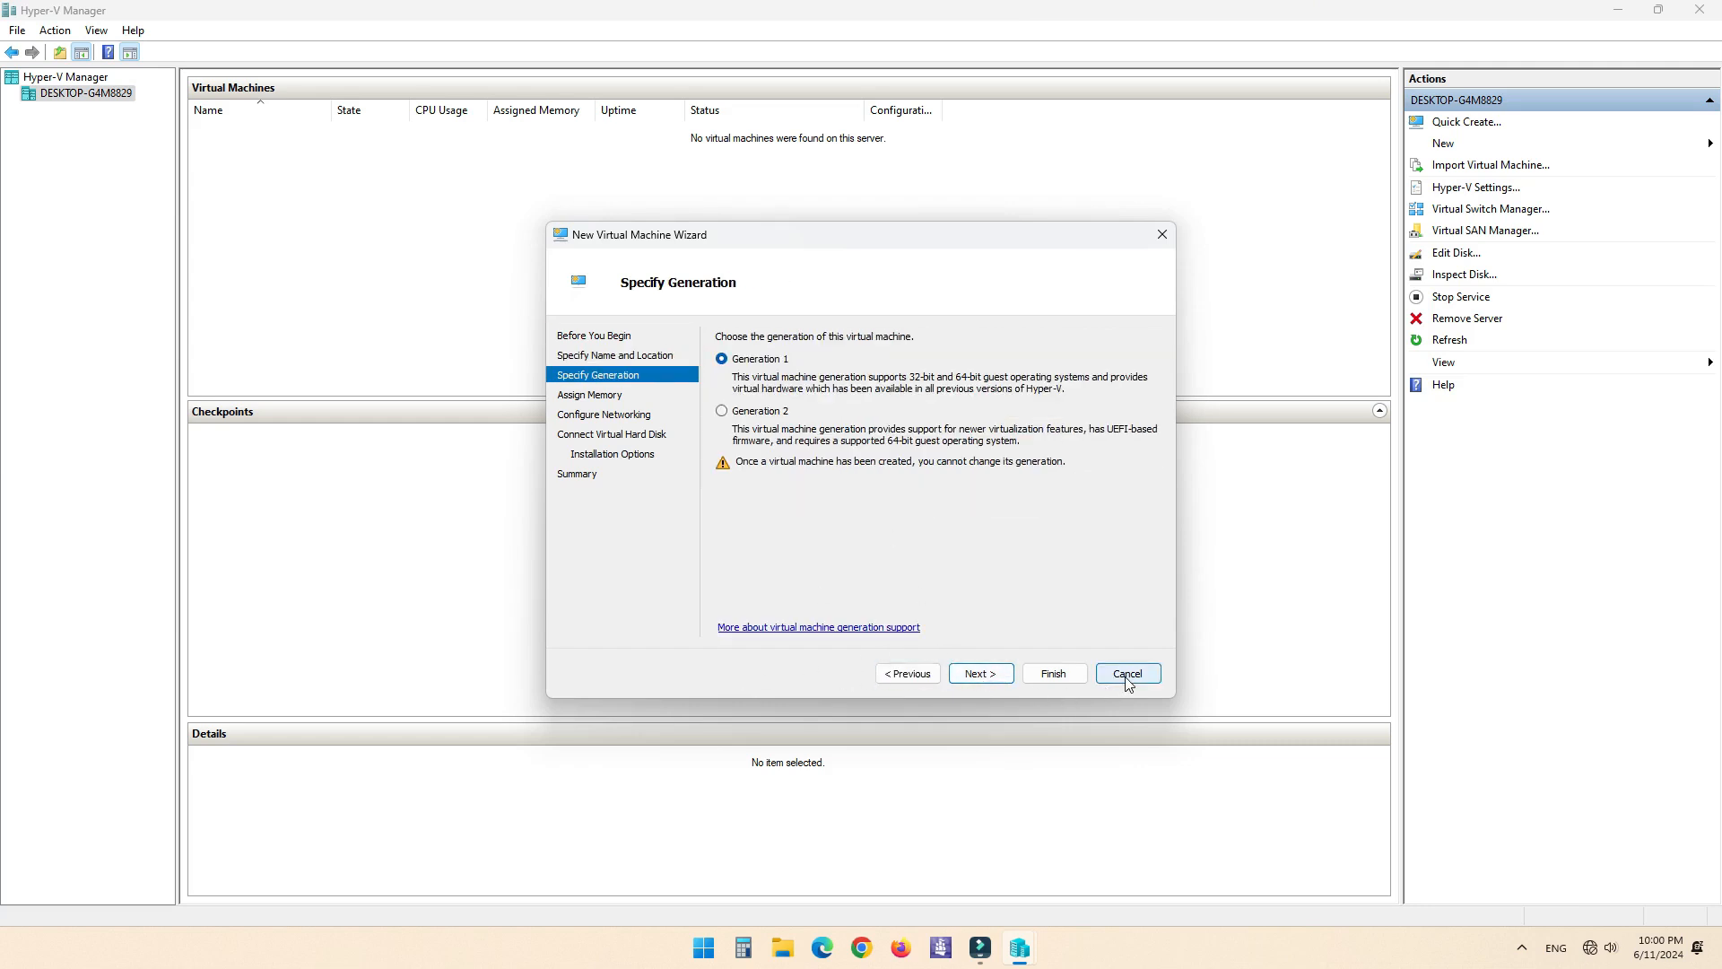
click(1127, 672)
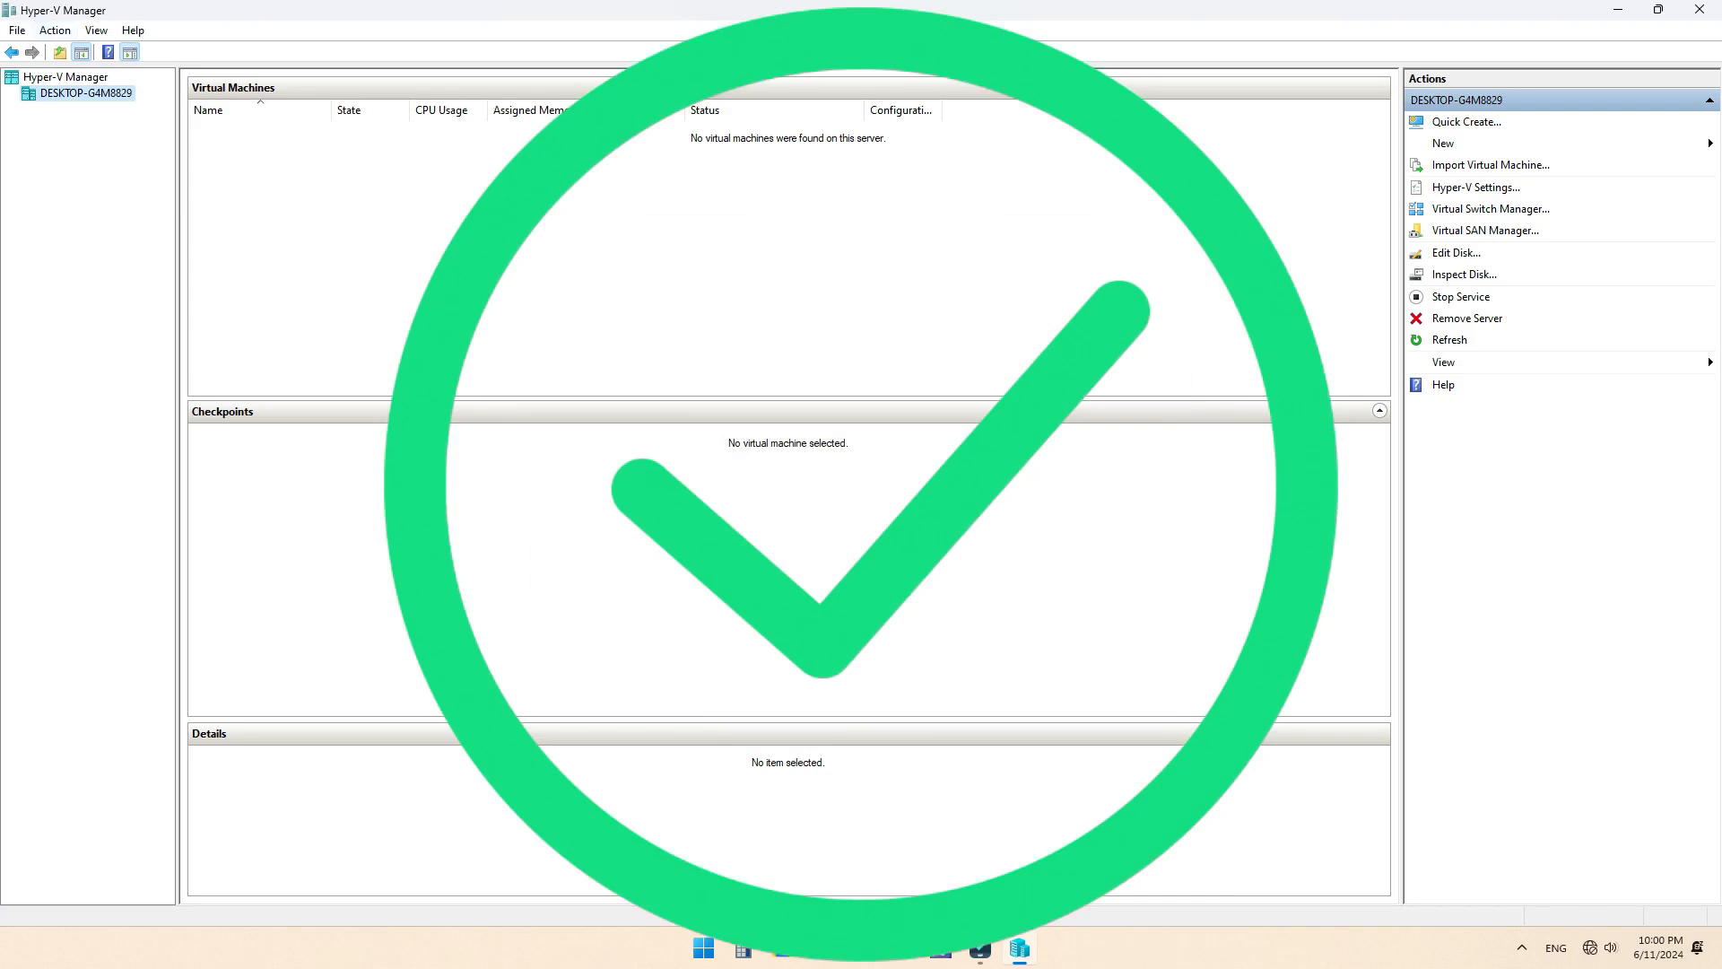
mouse_move(1531, 881)
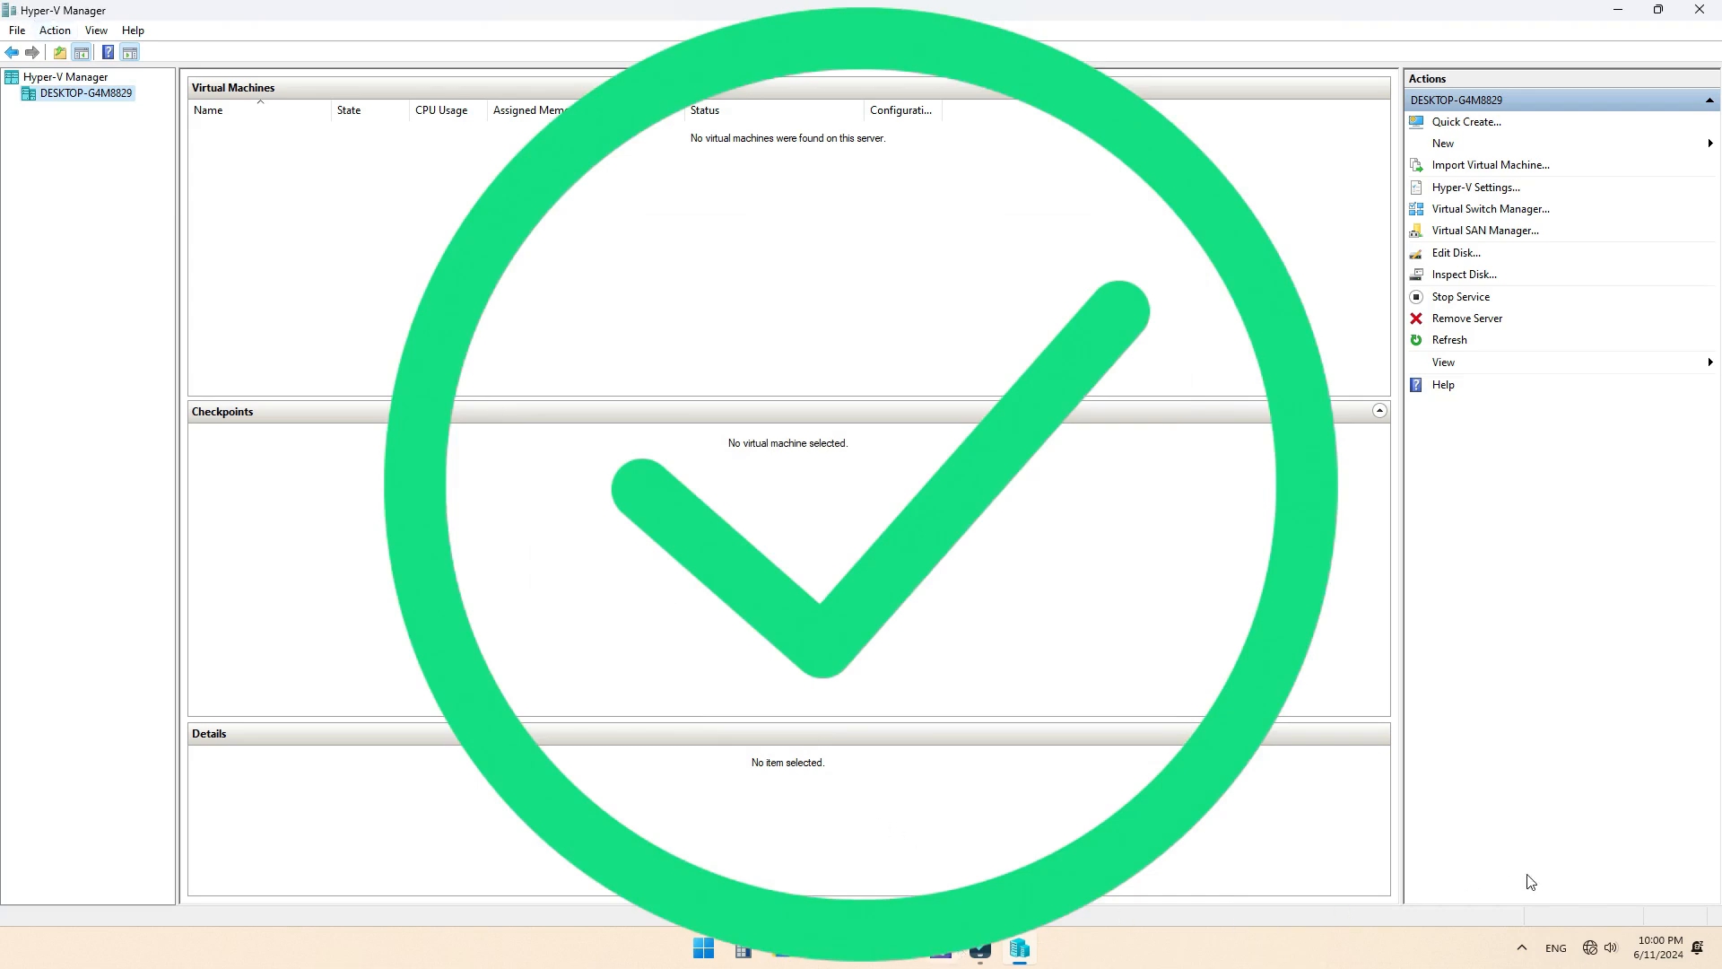